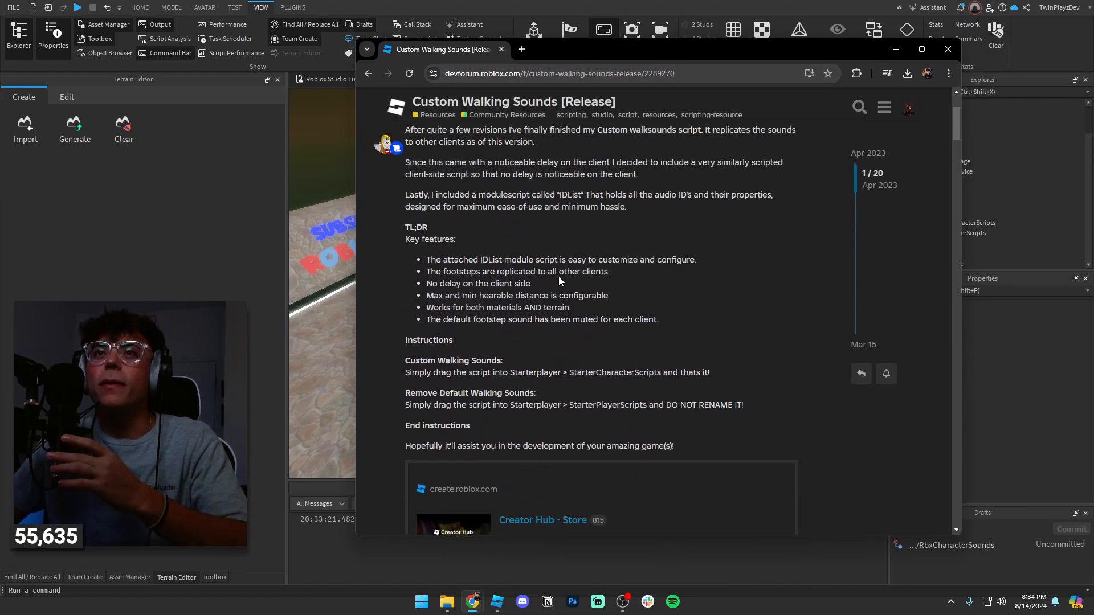
Open the Realistic Walking Sounds model page from the forum post.
{"action": "scroll", "scroll_direction": "up", "scroll_amount": 3}
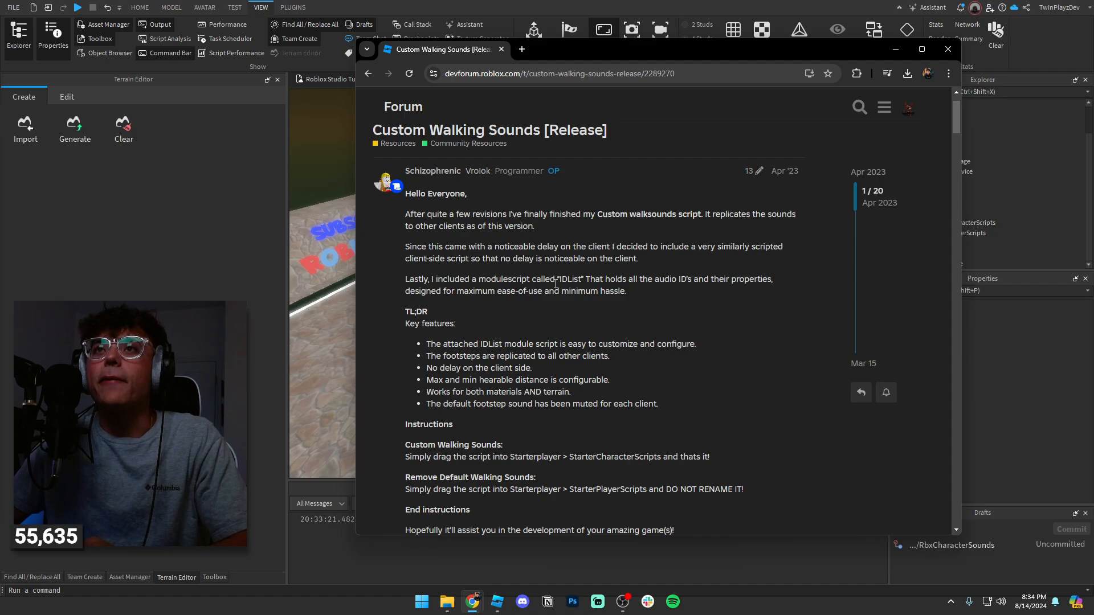
{"action": "scroll", "scroll_direction": "down", "scroll_amount": 3}
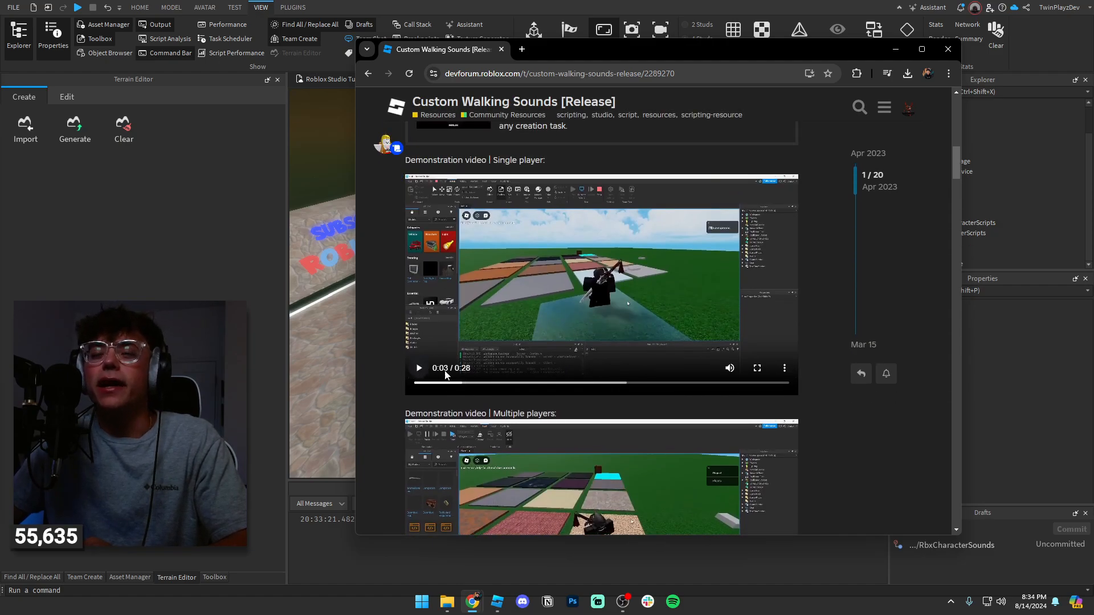
{"action": "mouse_move", "coordinate": [588, 386]}
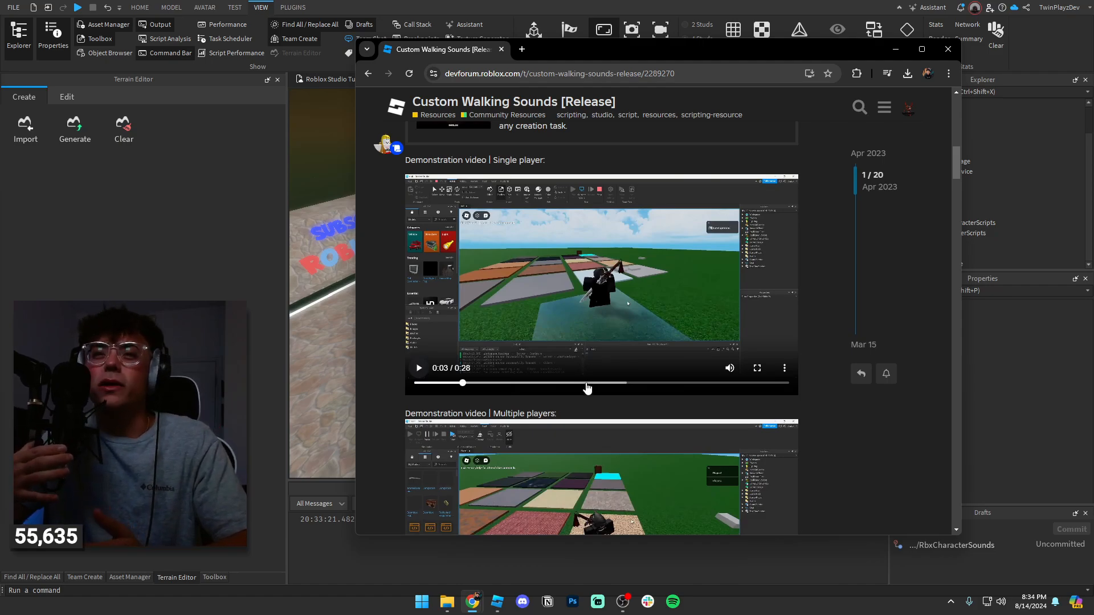
{"action": "scroll", "scroll_direction": "up", "scroll_amount": 3}
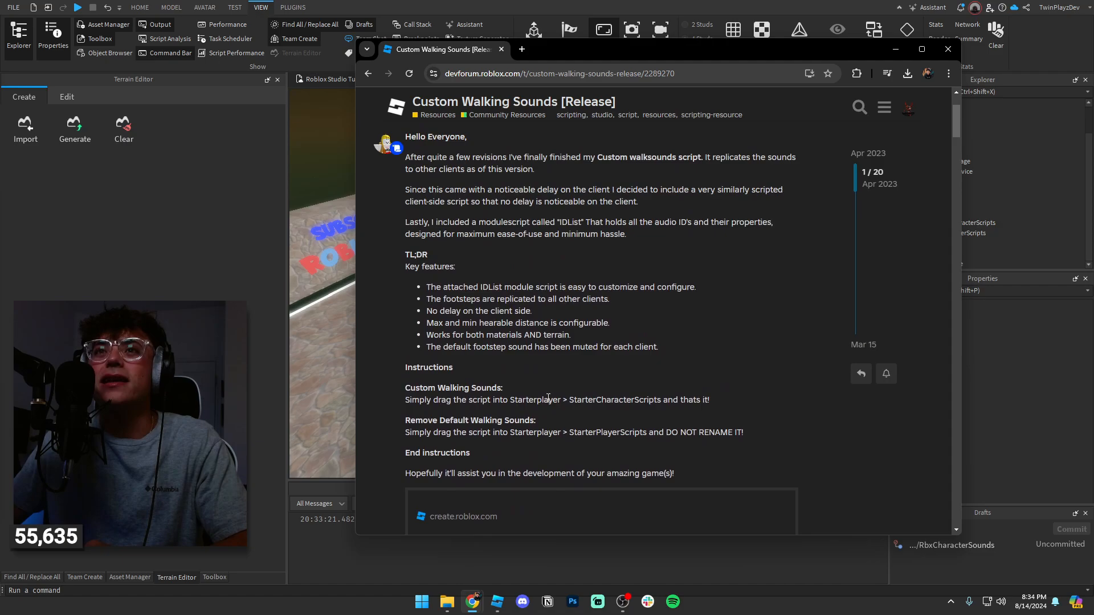
{"action": "scroll", "scroll_direction": "up", "scroll_amount": 3}
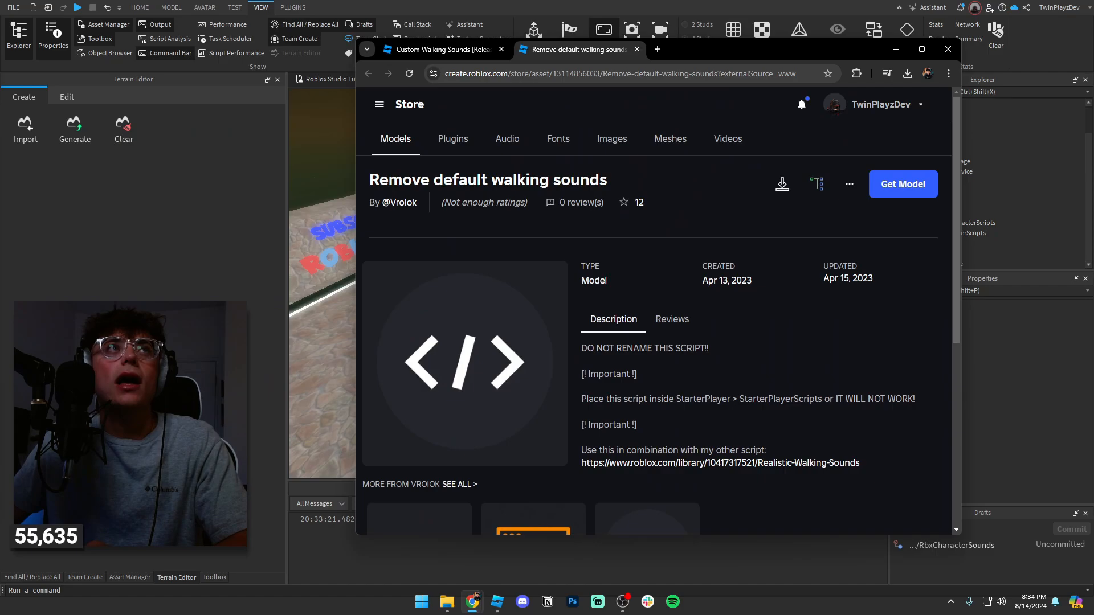
{"action": "left_click", "coordinate": [719, 463]}
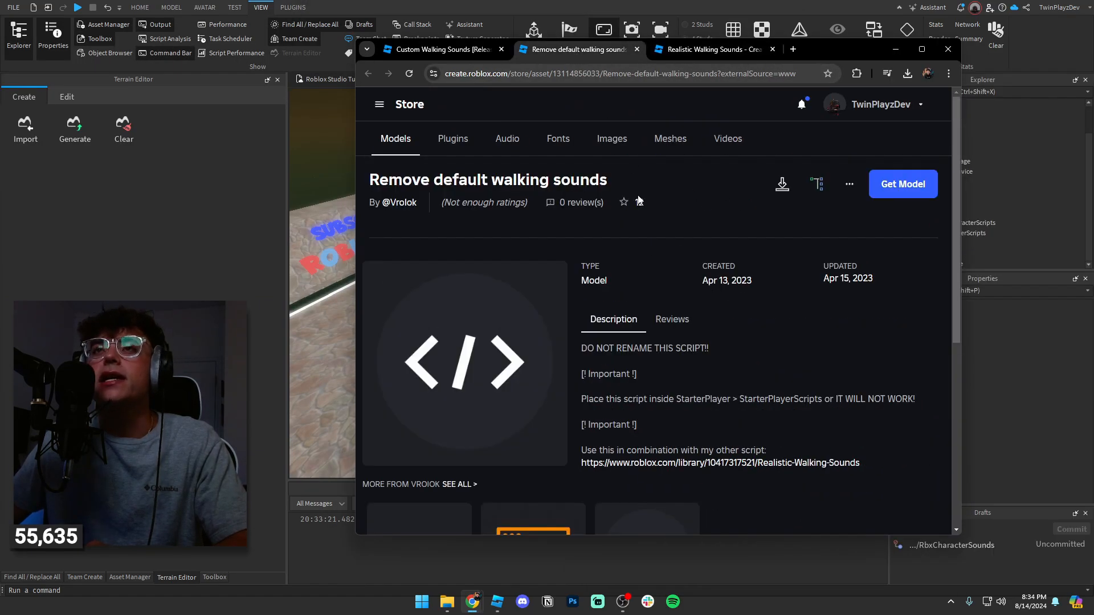
{"action": "left_click", "coordinate": [709, 49]}
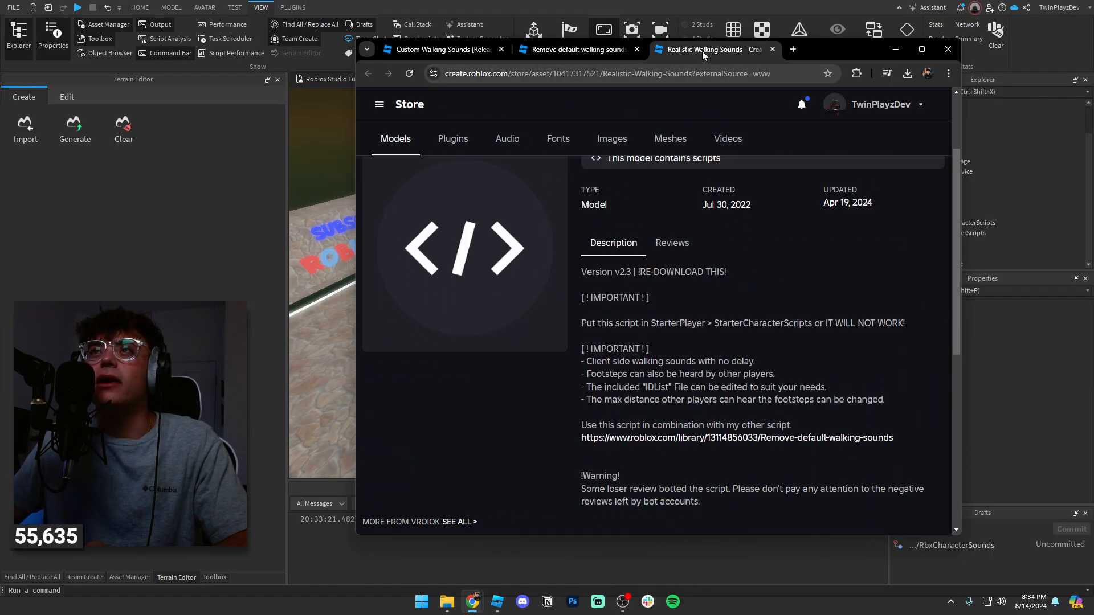
Revisit the Remove default walking sounds page, then return to the forum post.
{"action": "scroll", "scroll_direction": "up", "scroll_amount": 3}
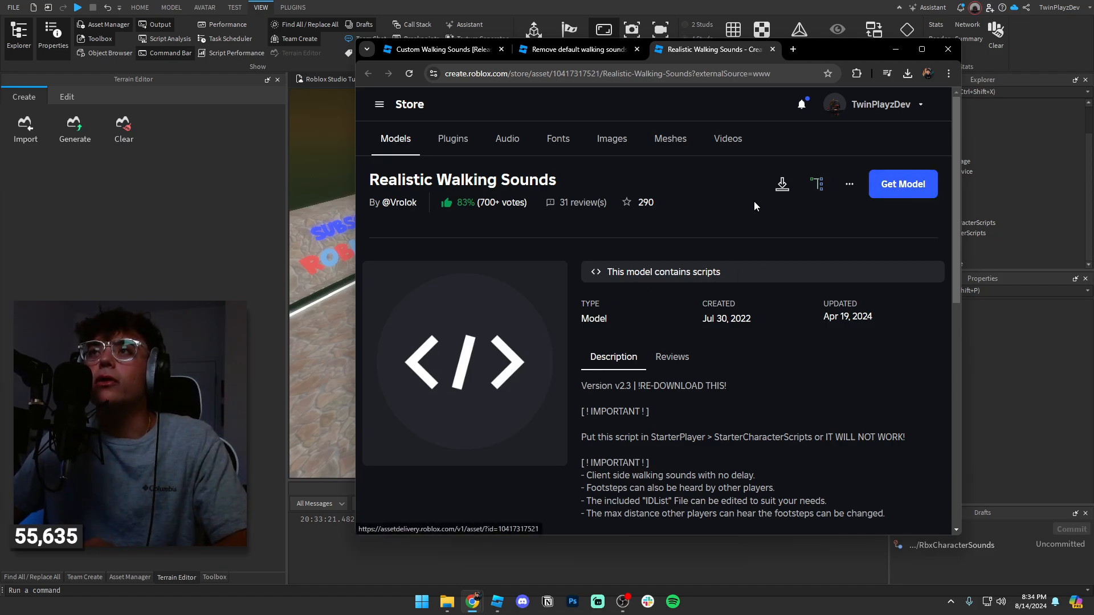
{"action": "left_click", "coordinate": [575, 49]}
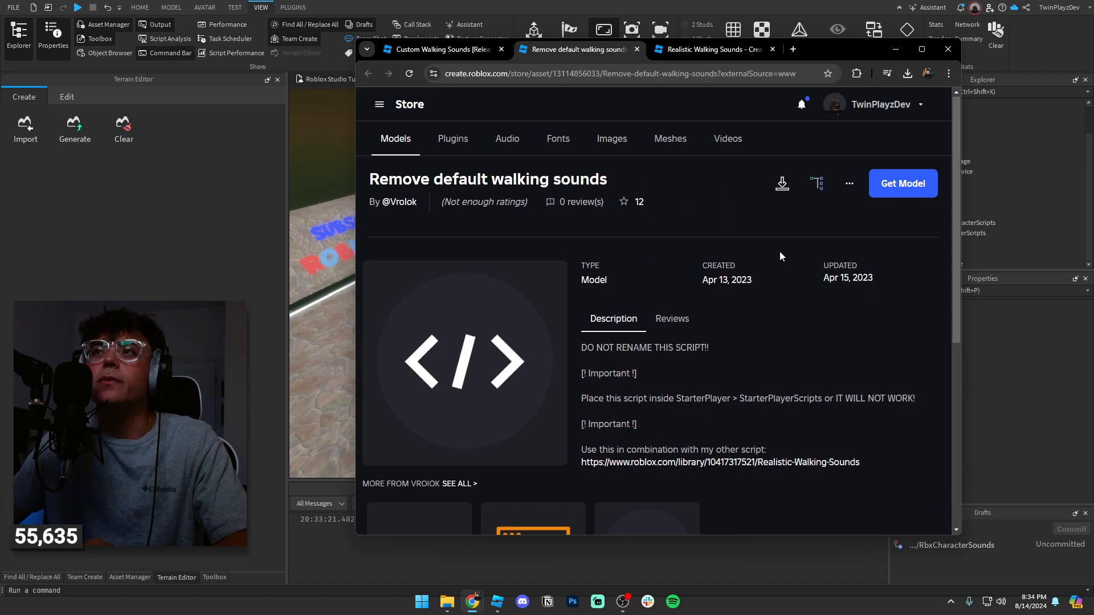
{"action": "mouse_move", "coordinate": [783, 183]}
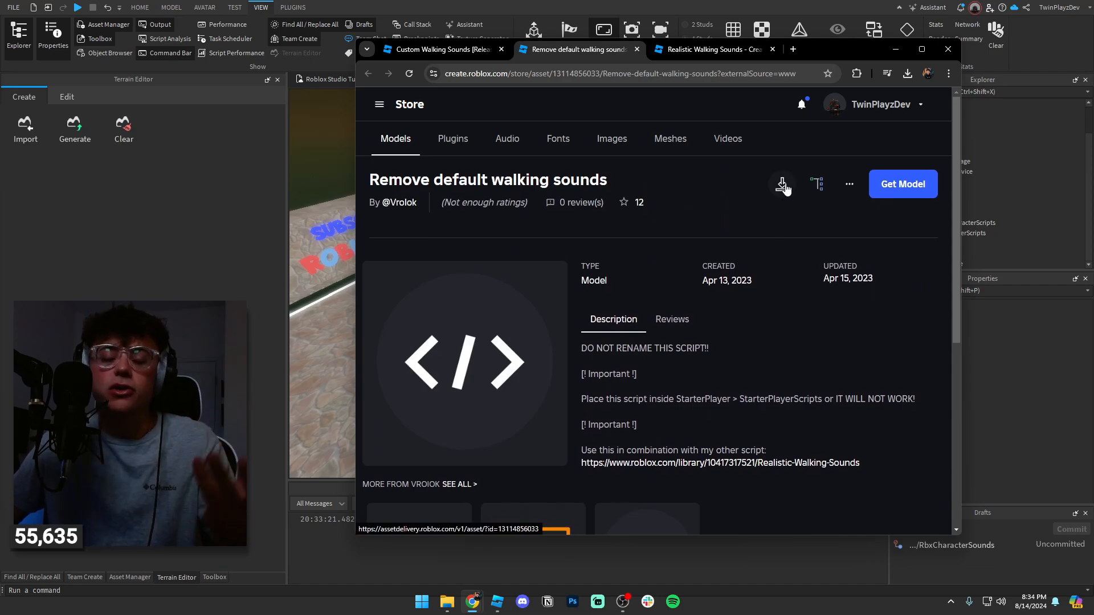
{"action": "mouse_move", "coordinate": [903, 183]}
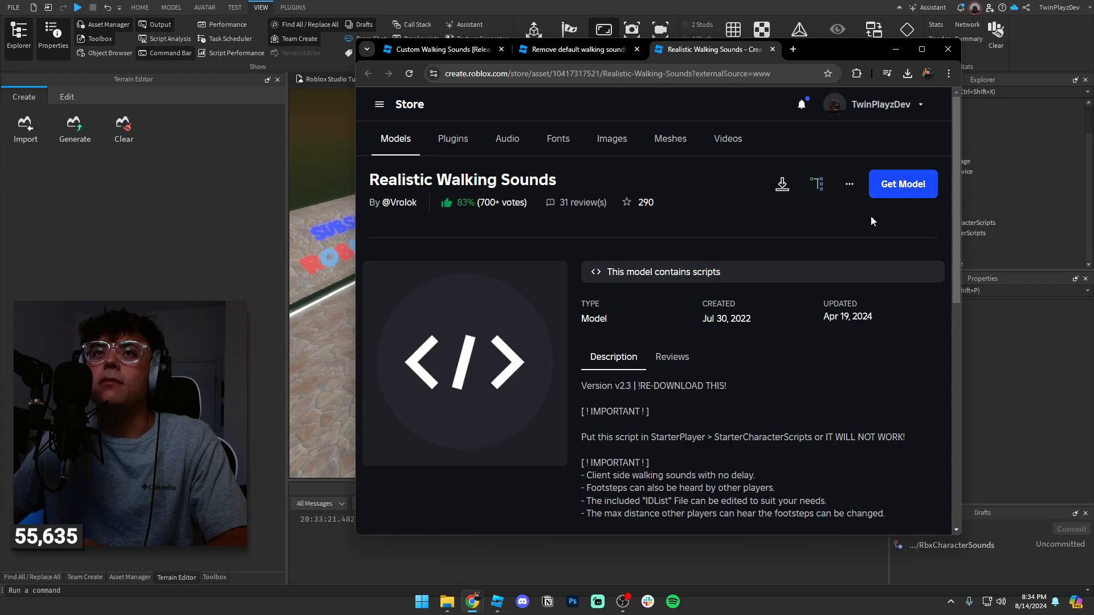
{"action": "left_click", "coordinate": [436, 49]}
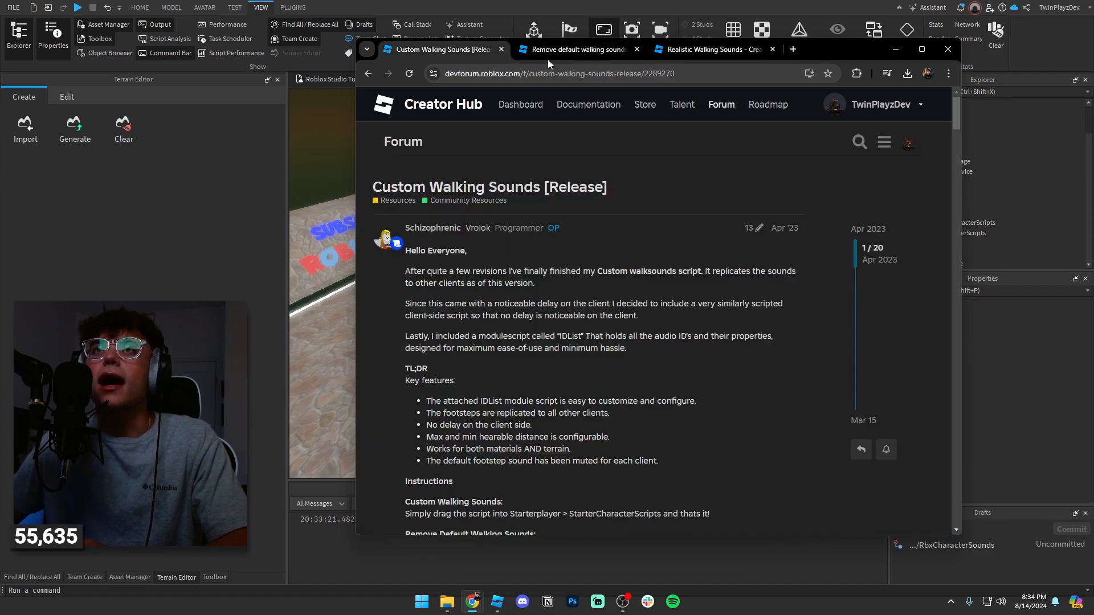
{"action": "left_click", "coordinate": [578, 49]}
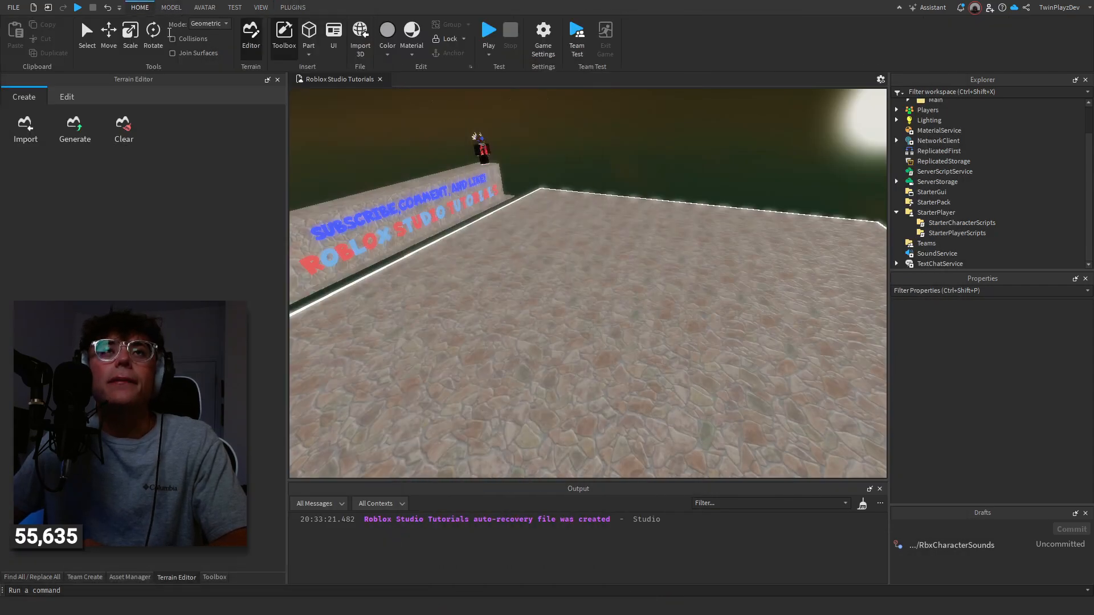
Refresh My Models in the Toolbox inventory and insert the walking sounds model.
{"action": "left_click", "coordinate": [284, 33]}
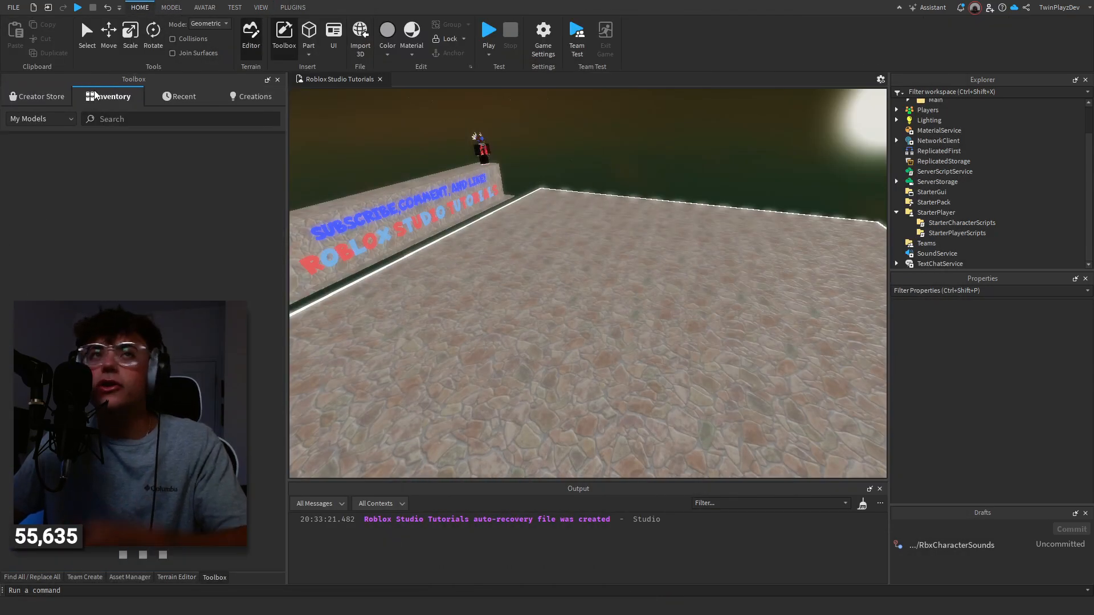
{"action": "left_click", "coordinate": [113, 96]}
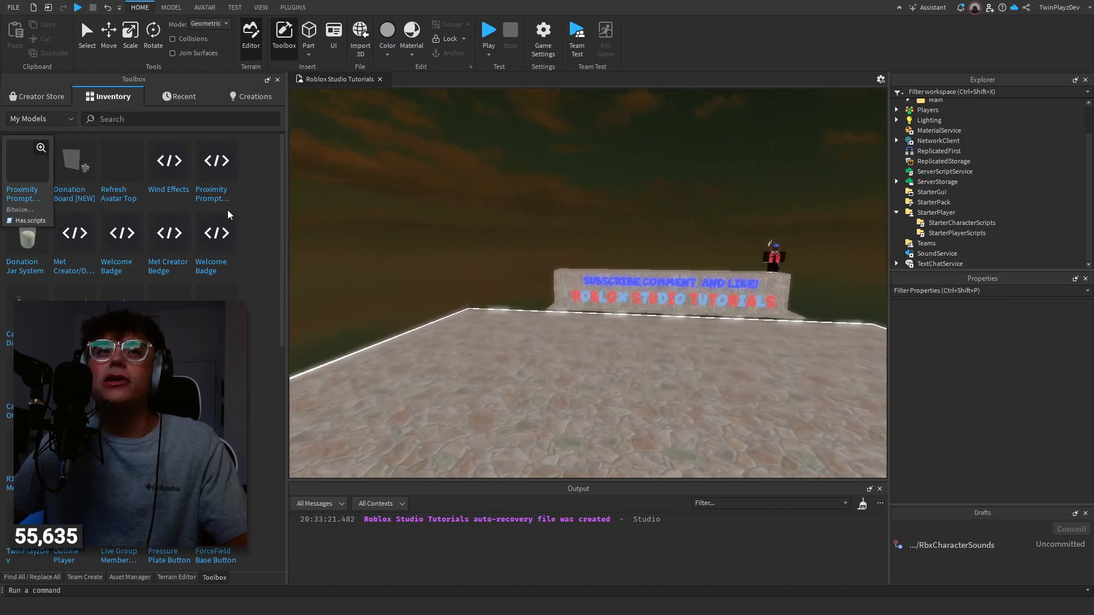
{"action": "left_click", "coordinate": [170, 6]}
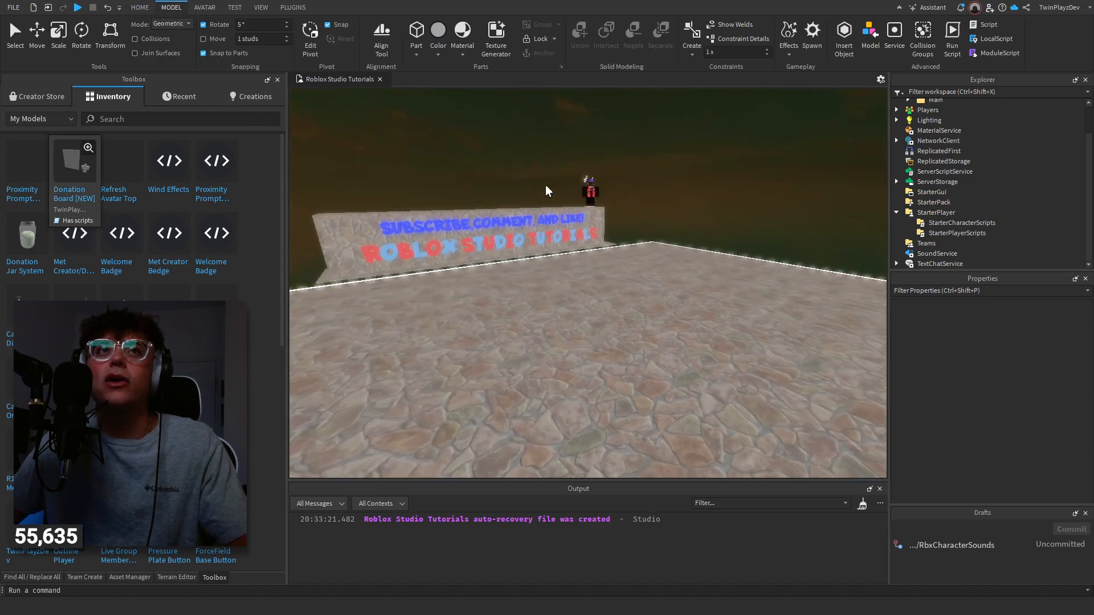
{"action": "left_click", "coordinate": [139, 8]}
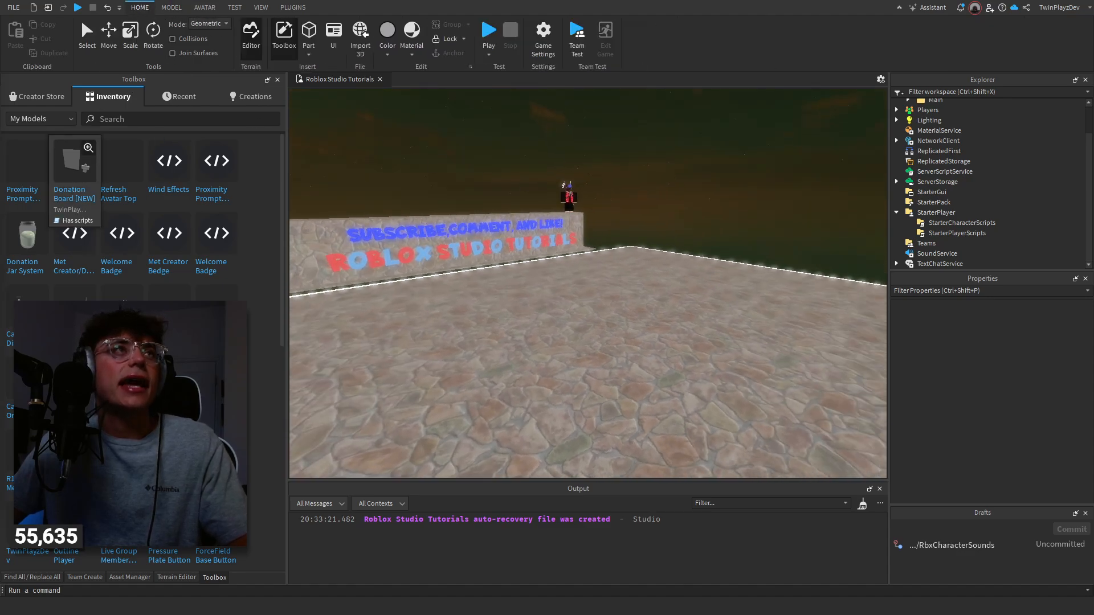
{"action": "left_click", "coordinate": [180, 118]}
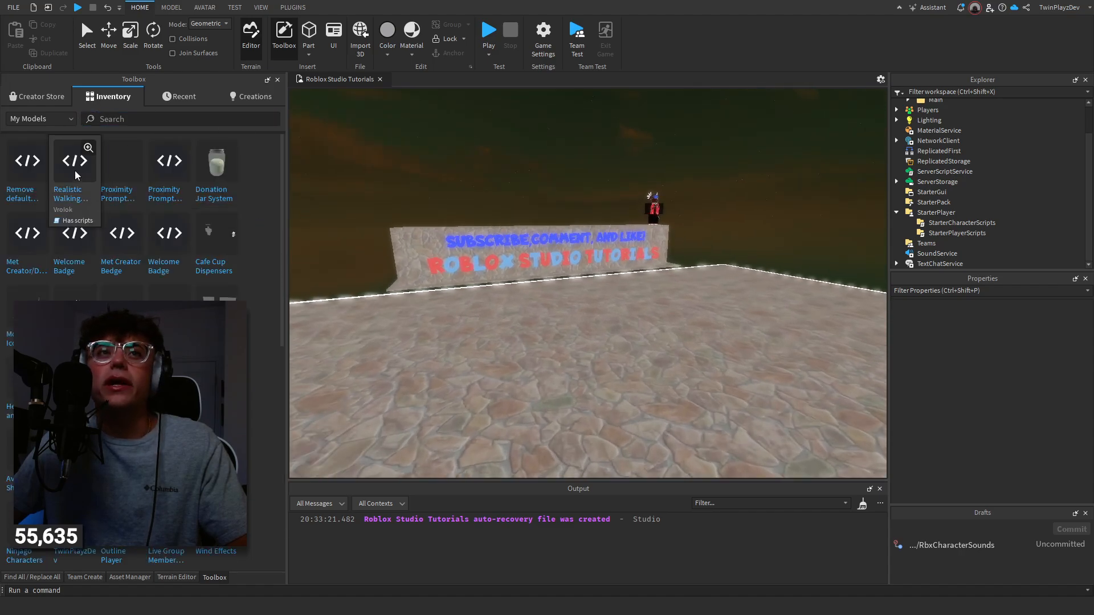
{"action": "left_click", "coordinate": [75, 161]}
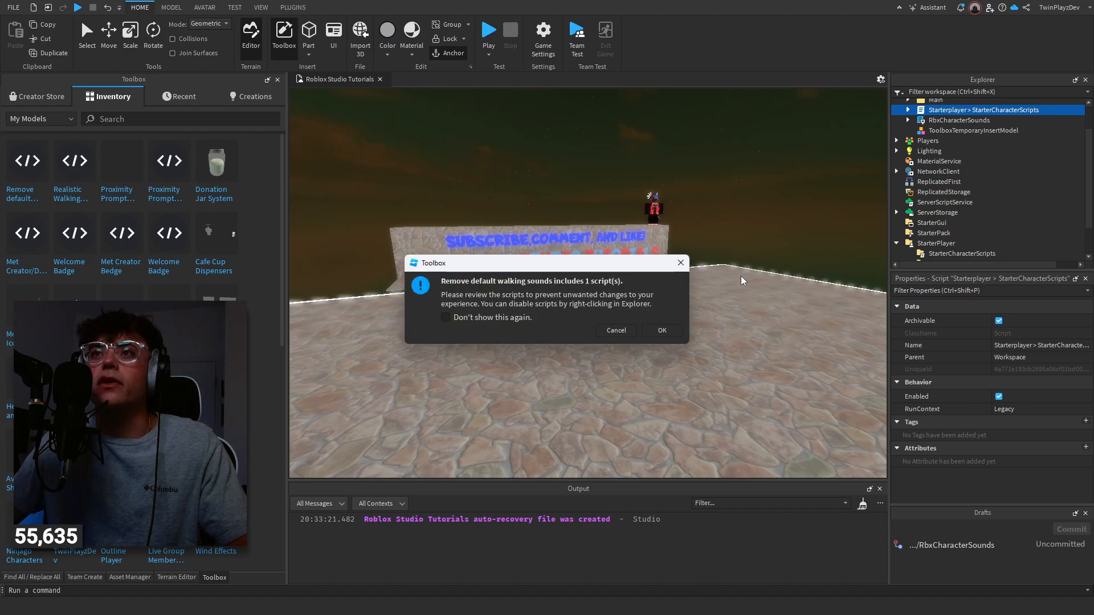
Accept the script warning and rename the footstep script to 'Custom Footstep'.
{"action": "left_click", "coordinate": [662, 330]}
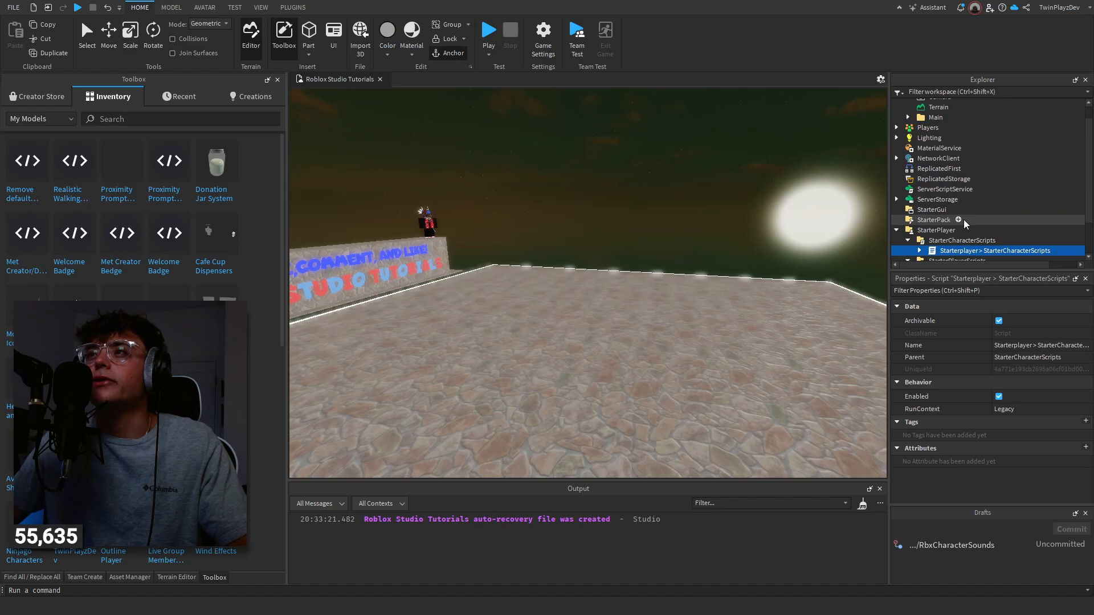
{"action": "double_click", "coordinate": [970, 242]}
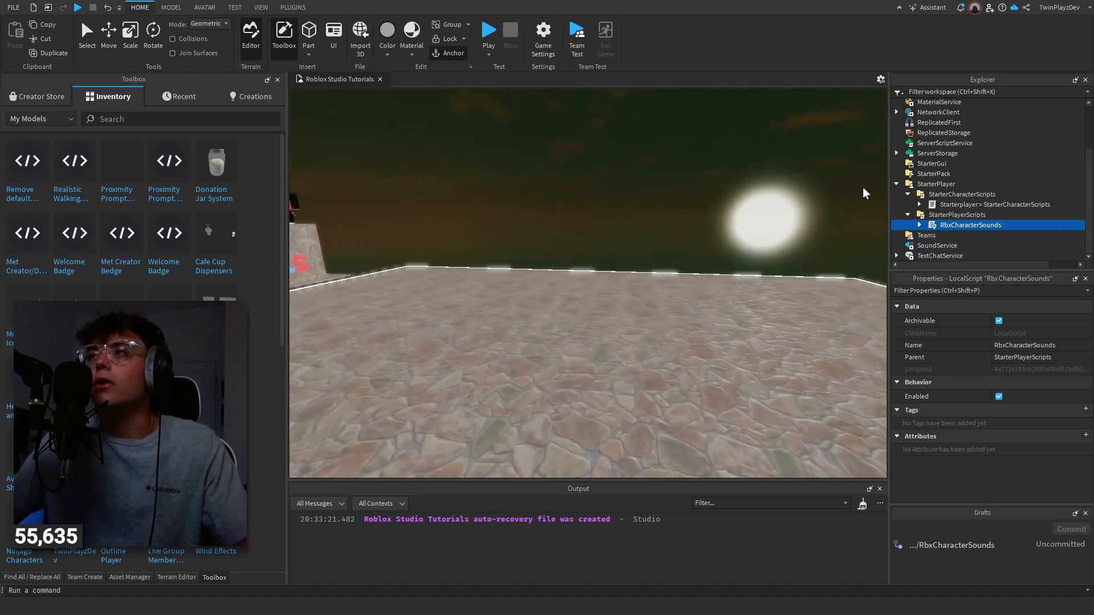
{"action": "double_click", "coordinate": [994, 193]}
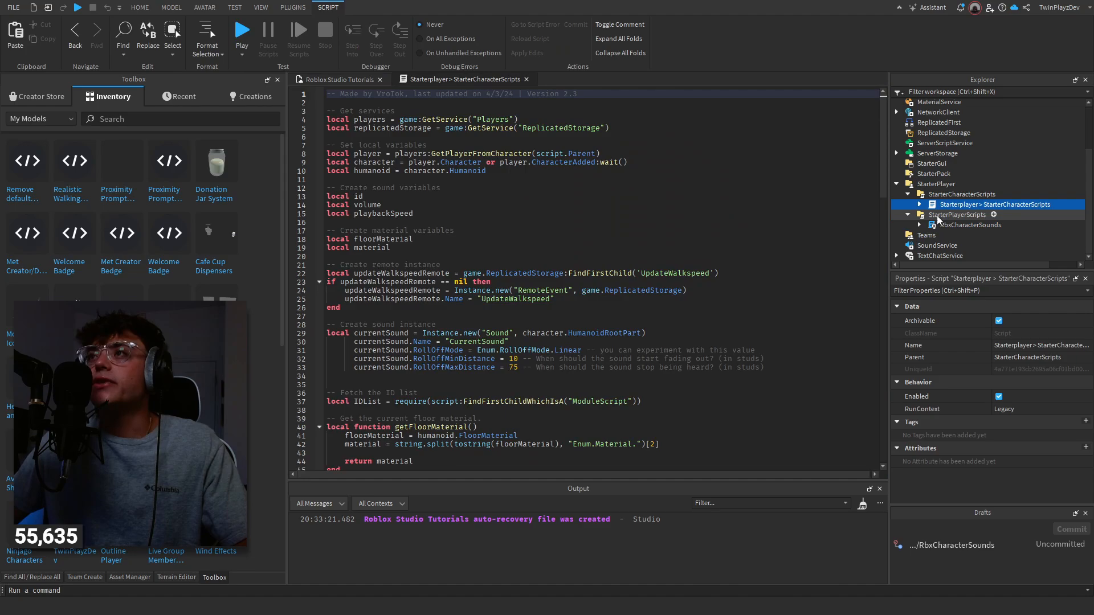
{"action": "double_click", "coordinate": [1040, 345]}
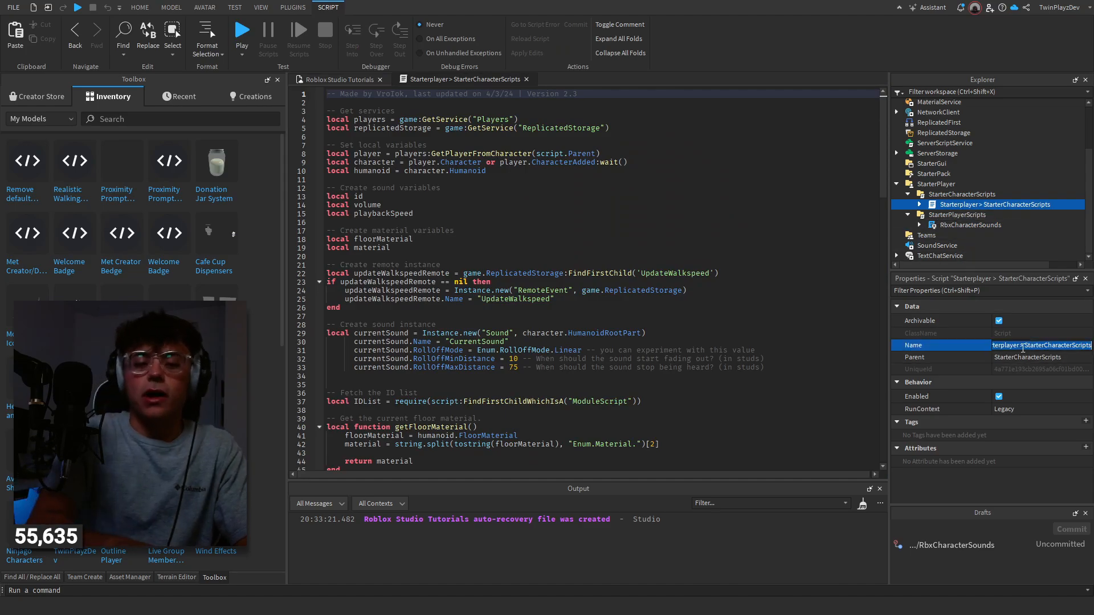
{"action": "type", "text": "Custom Footsteps"}
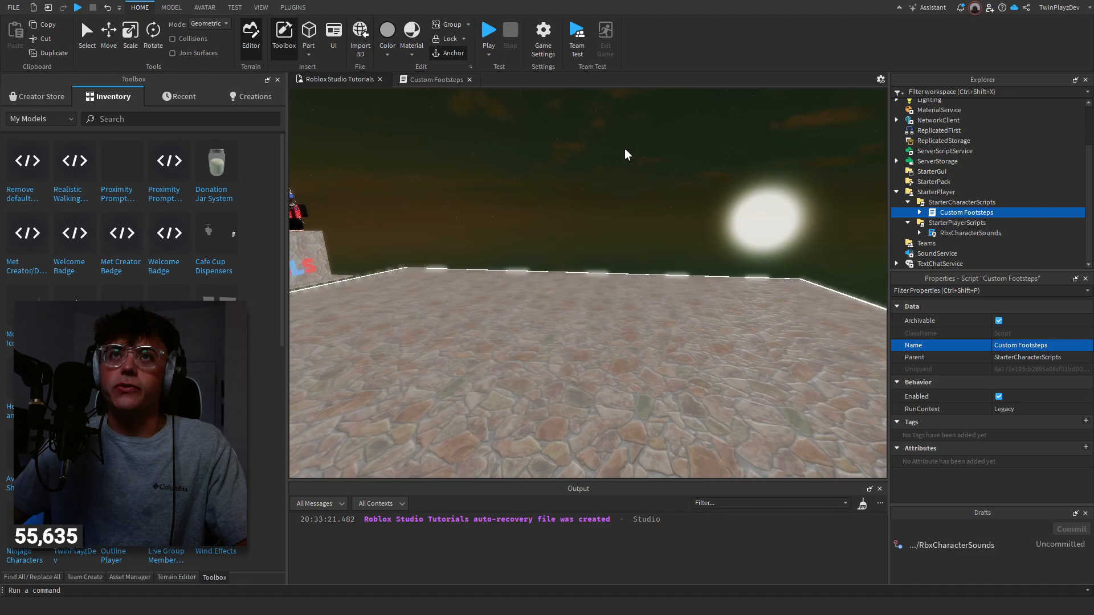
Set floor part materials to Pavement, Metal and Sand, then choose another material.
{"action": "left_click", "coordinate": [308, 34]}
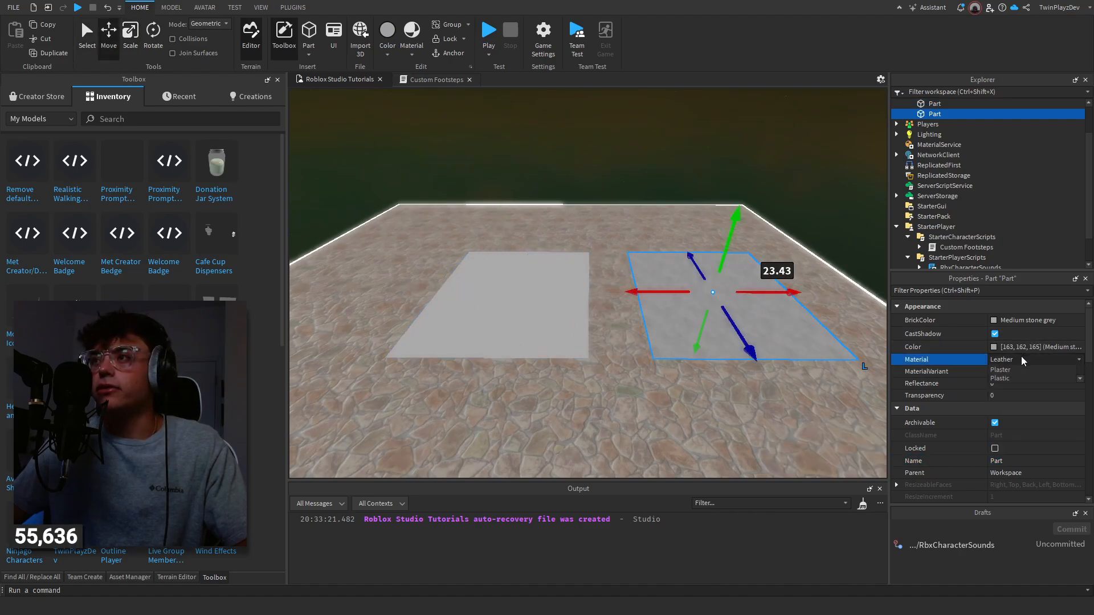
{"action": "left_click", "coordinate": [1079, 360]}
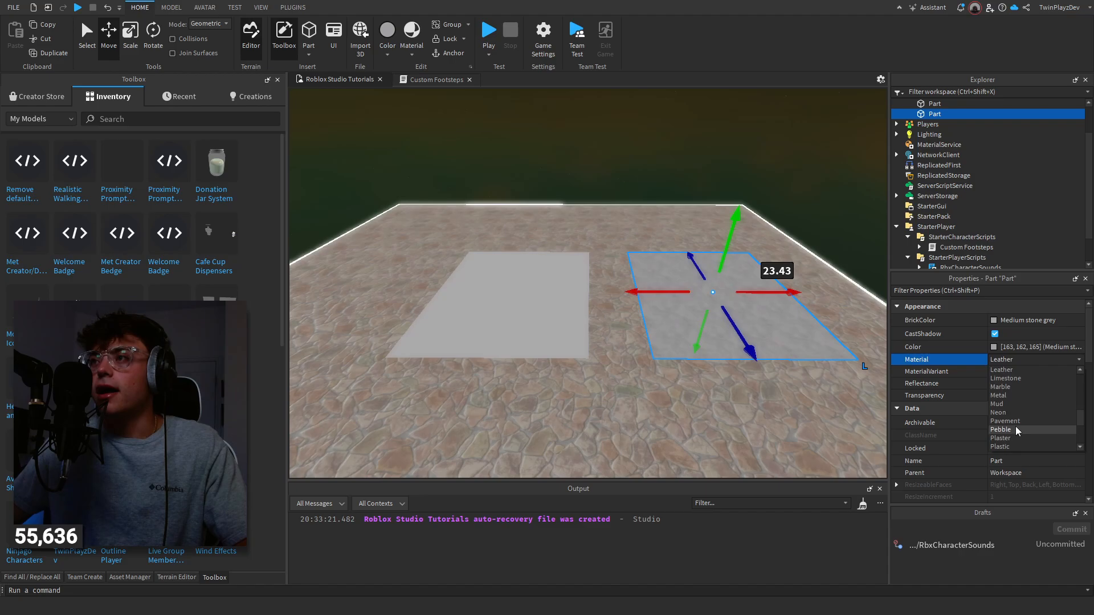
{"action": "left_click", "coordinate": [1005, 421]}
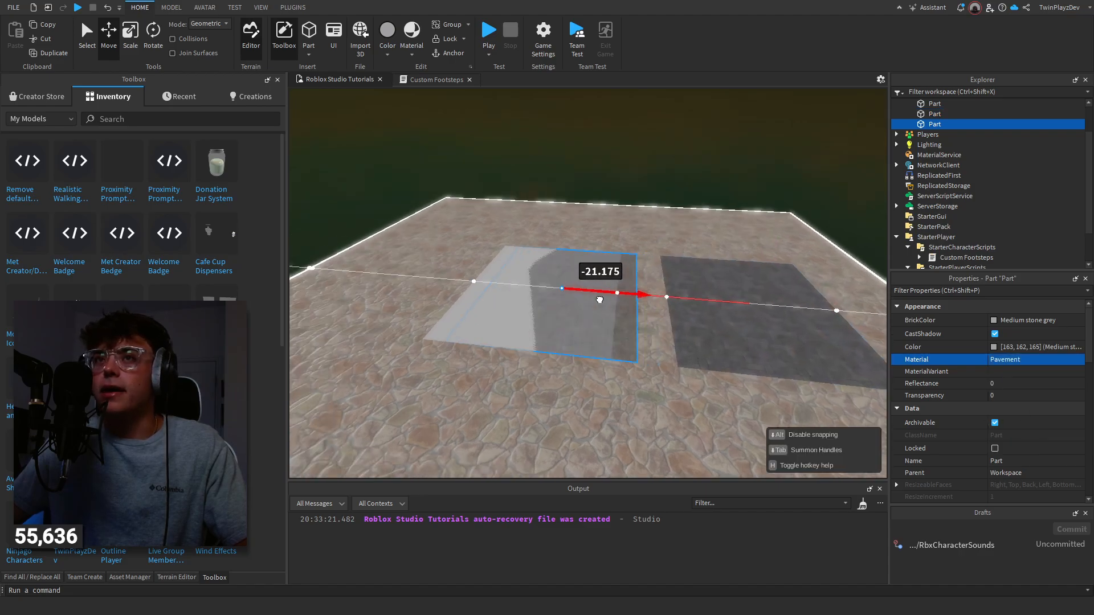
{"action": "left_click", "coordinate": [1035, 359]}
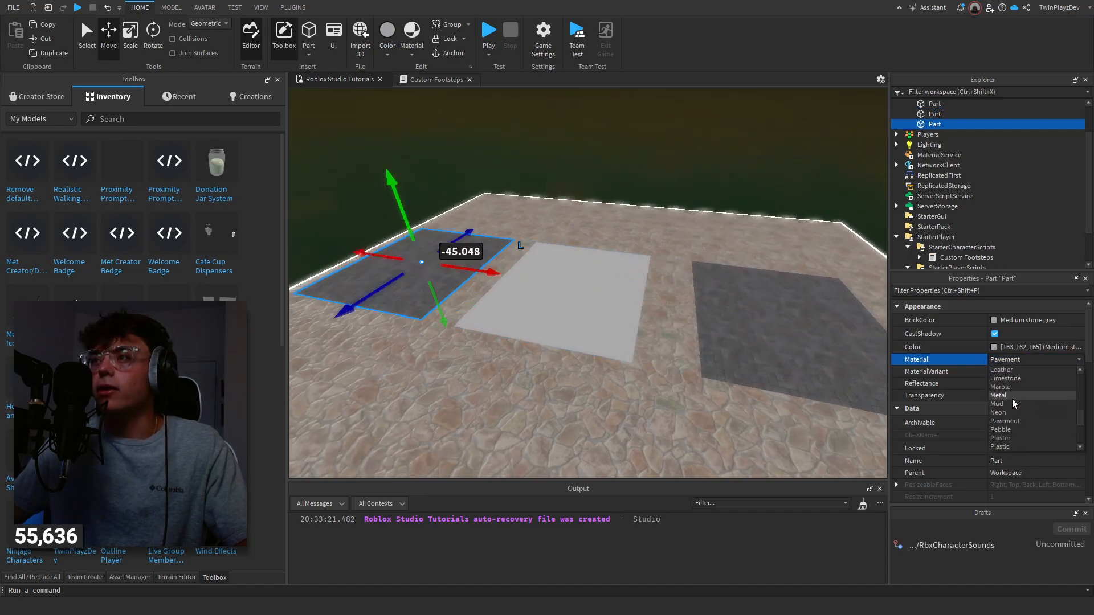
{"action": "left_click", "coordinate": [998, 395]}
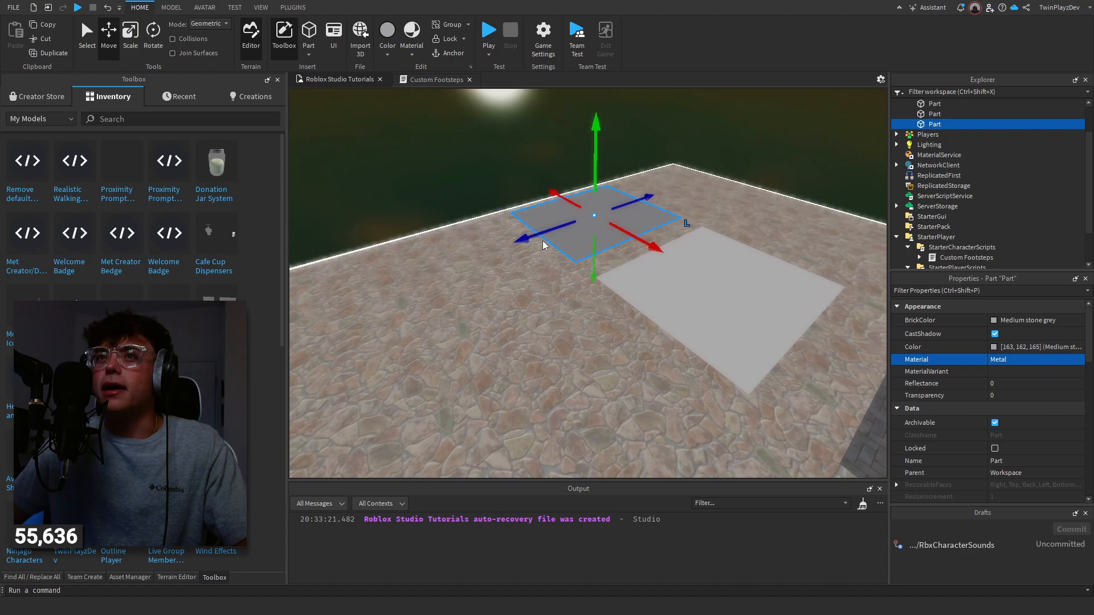
{"action": "left_click", "coordinate": [1032, 359]}
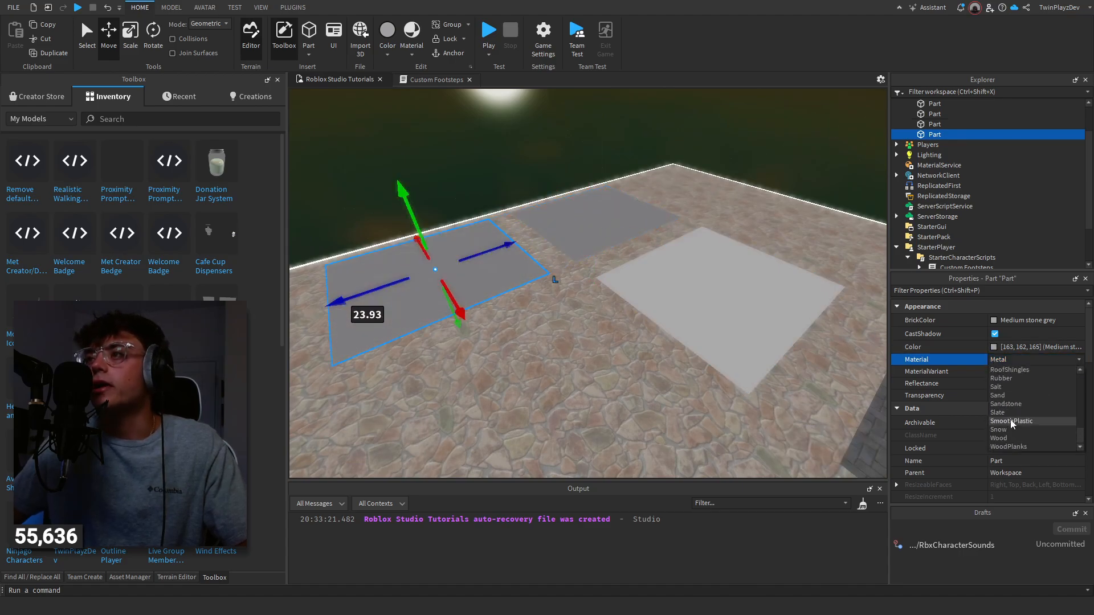
{"action": "left_click", "coordinate": [998, 395]}
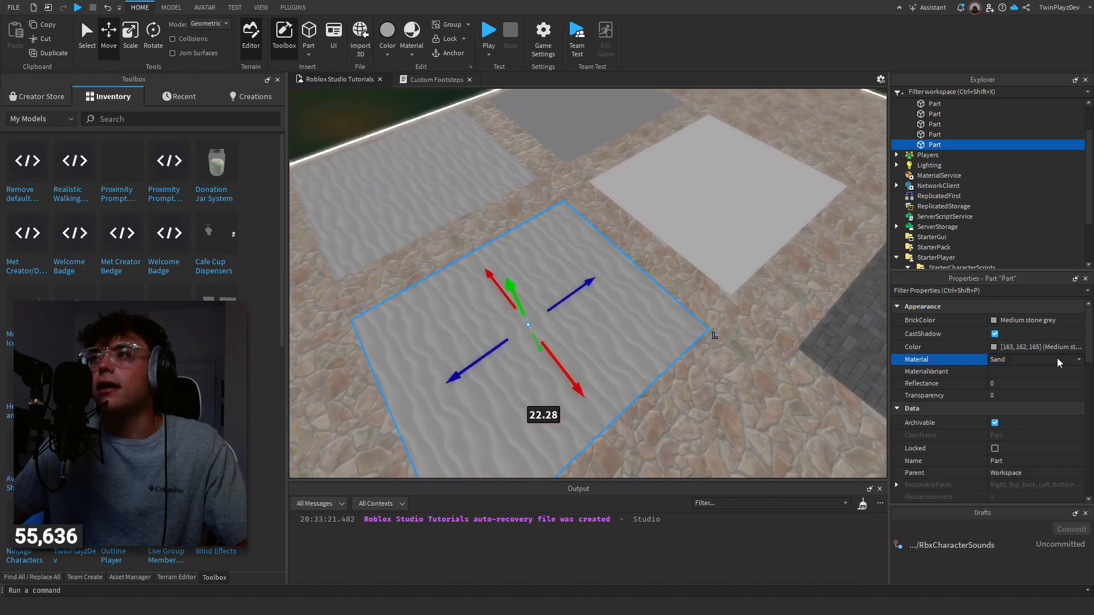
{"action": "left_click", "coordinate": [1079, 359]}
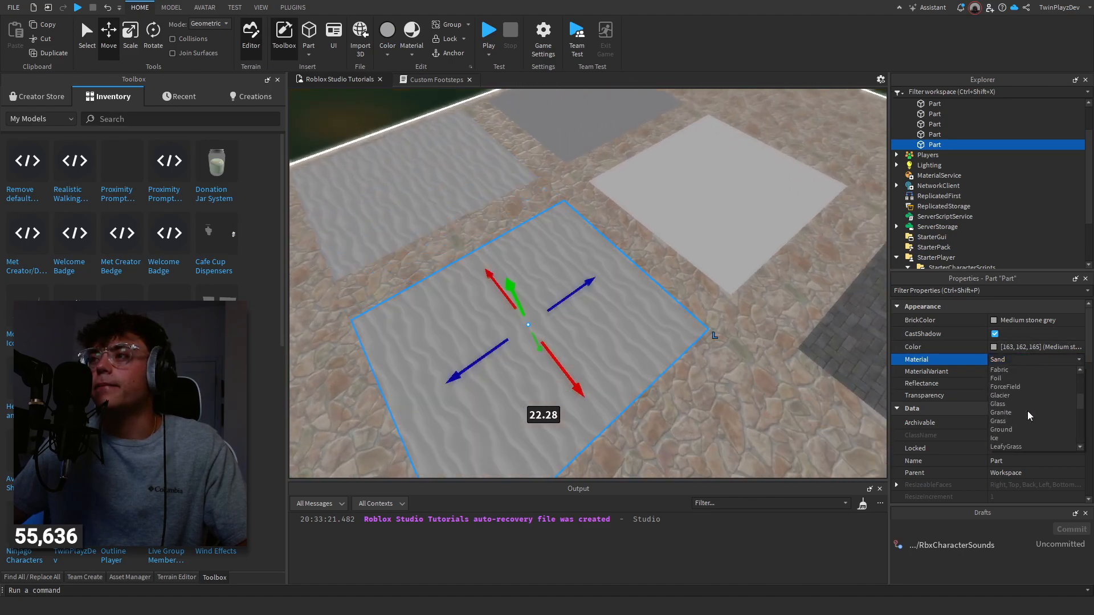
{"action": "scroll", "scroll_direction": "down", "scroll_amount": 3}
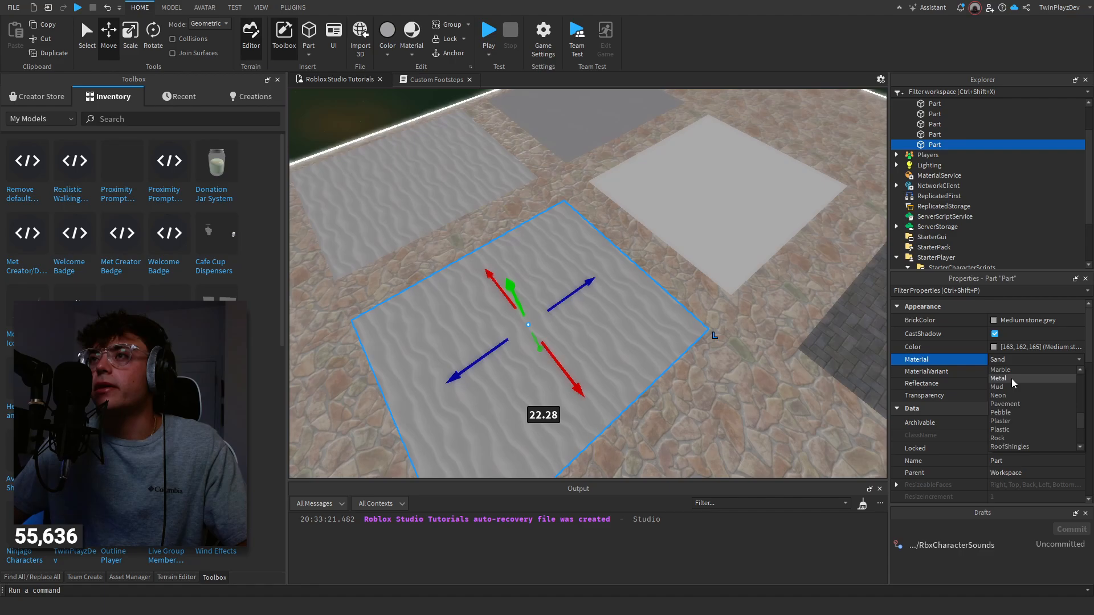
{"action": "left_click", "coordinate": [488, 31]}
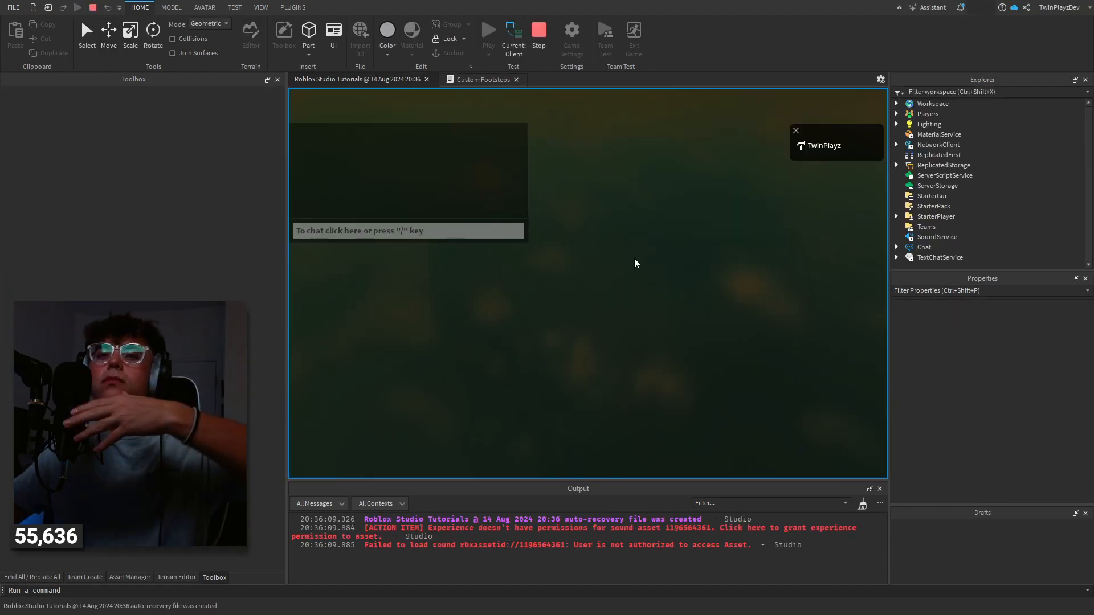
Run the play test and walk the character across the material floors.
{"action": "left_click", "coordinate": [488, 33]}
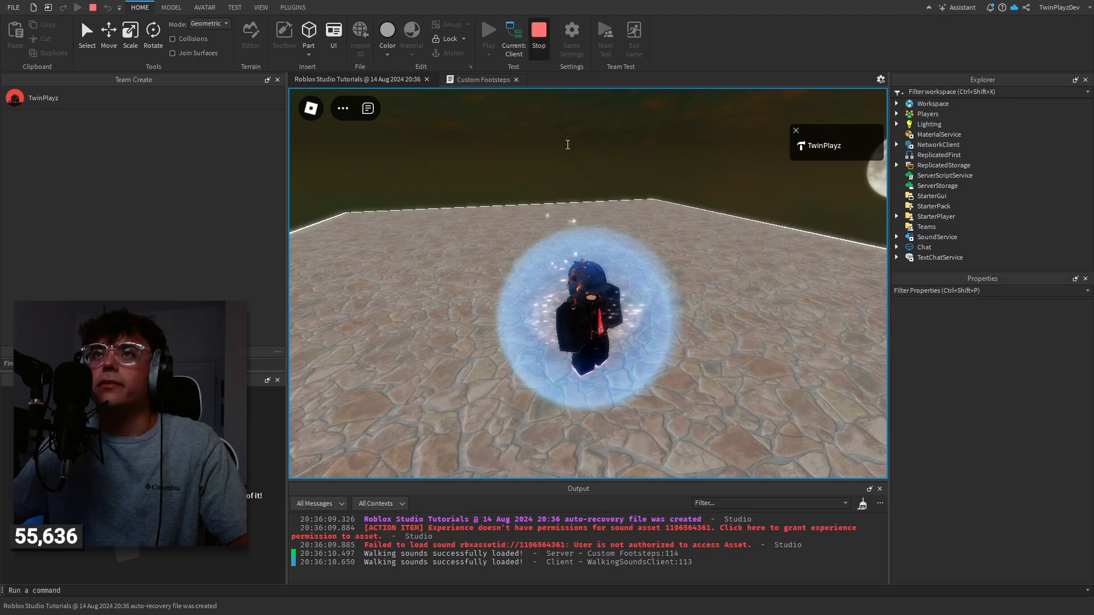
{"action": "left_click", "coordinate": [511, 33]}
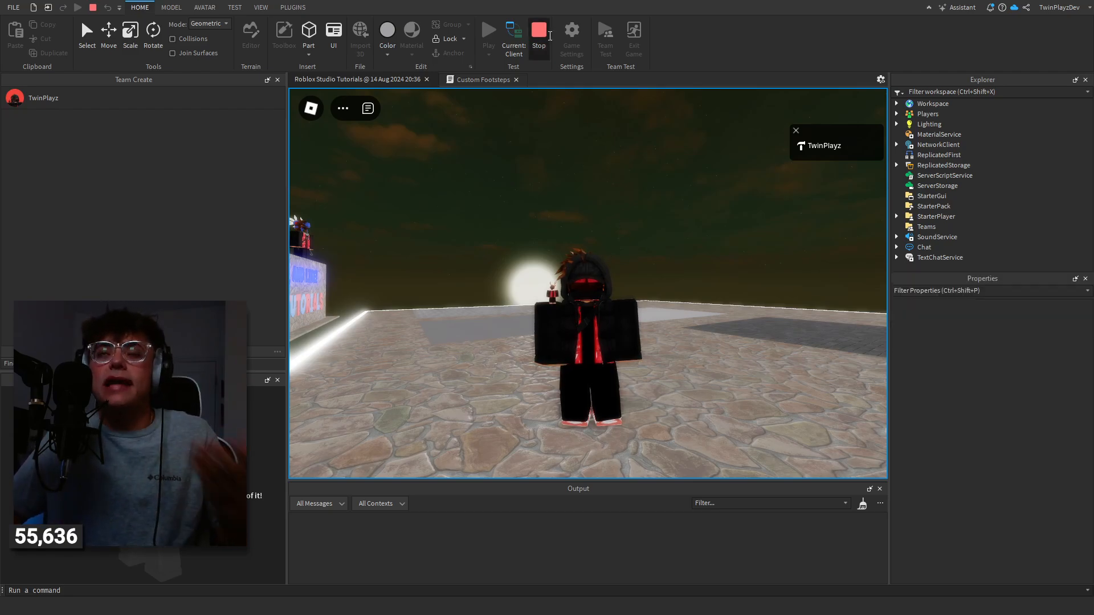
Stop the play test and expand Custom Footsteps under StarterCharacterScripts.
{"action": "left_click", "coordinate": [538, 34]}
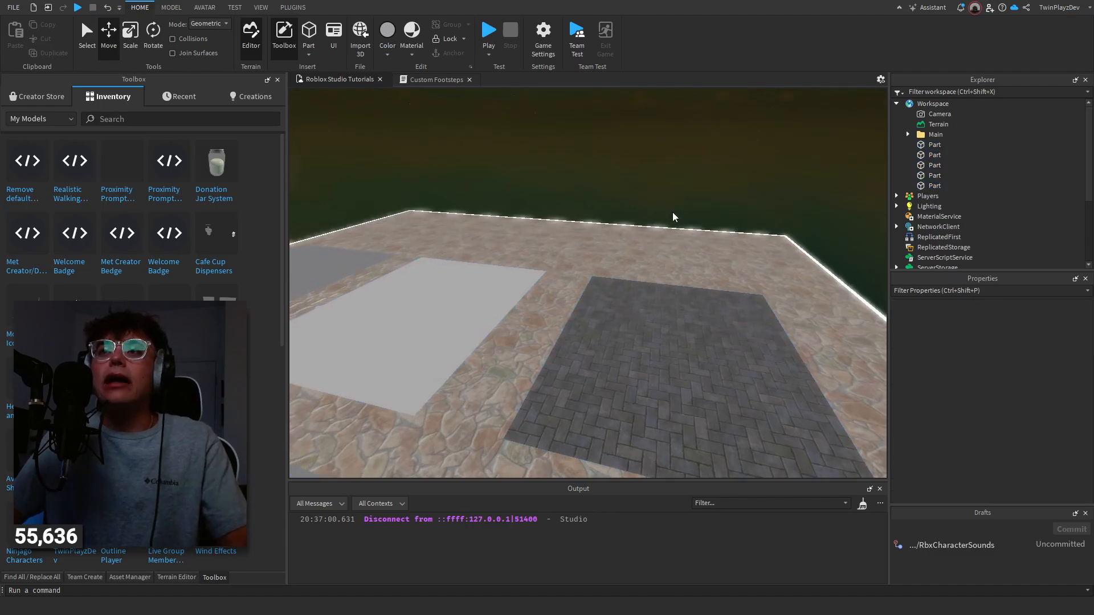
{"action": "mouse_move", "coordinate": [728, 125]}
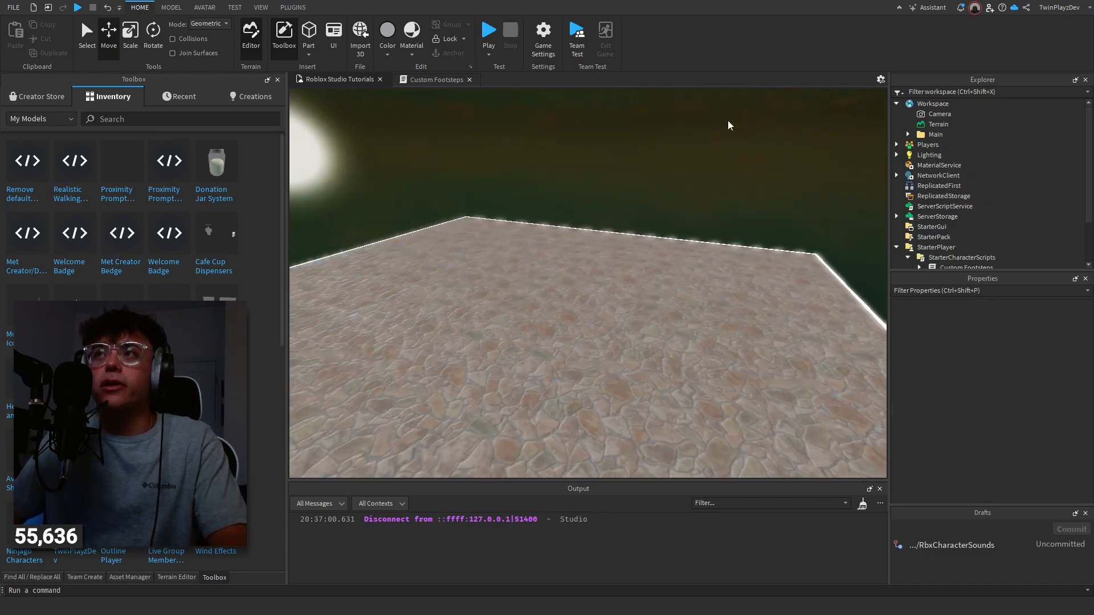
{"action": "left_click", "coordinate": [435, 79]}
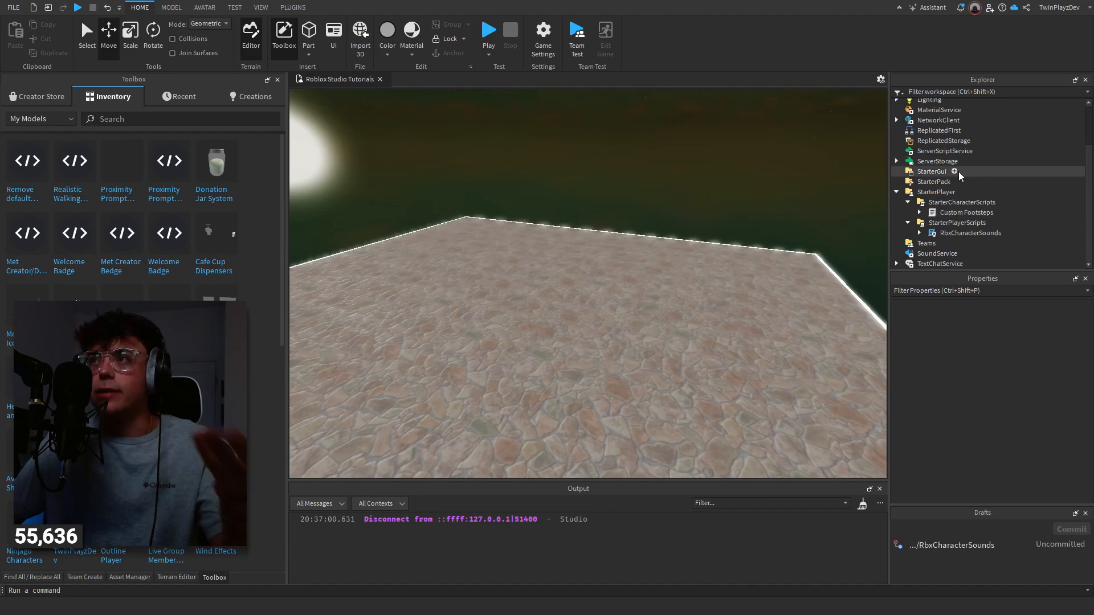
{"action": "left_click", "coordinate": [920, 212]}
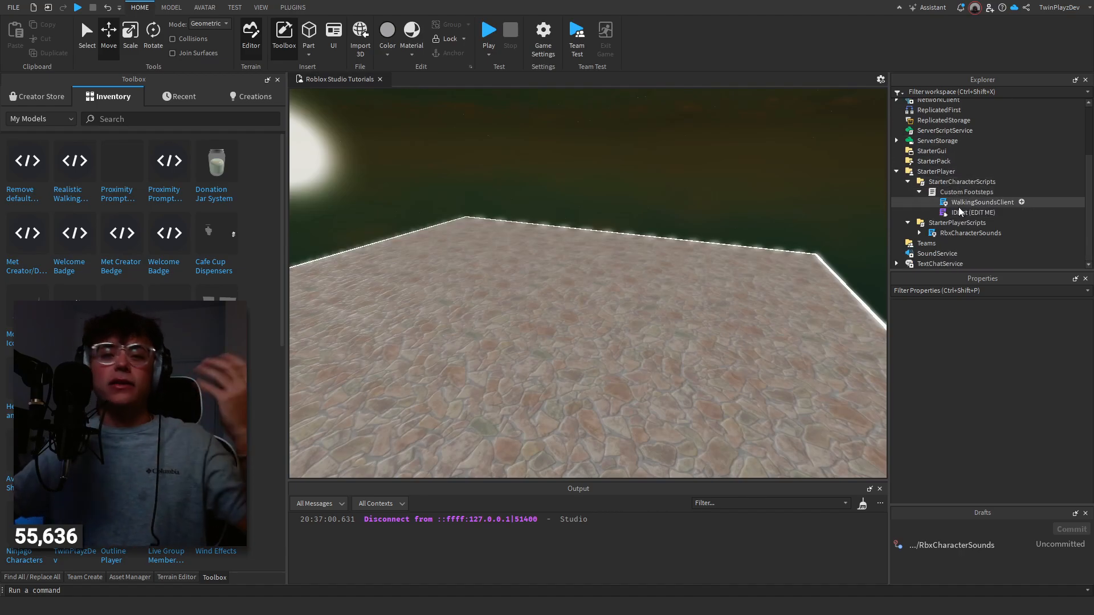
Review the sound IDs in IDList (EDIT ME), including Granite, then return to the place.
{"action": "double_click", "coordinate": [973, 212]}
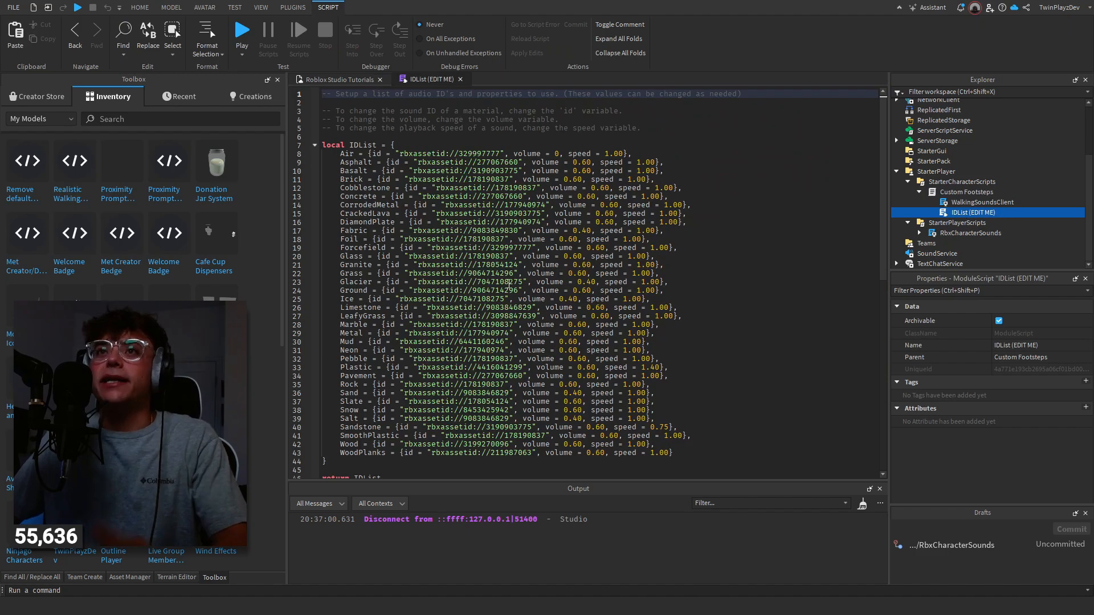
{"action": "scroll", "scroll_direction": "down", "scroll_amount": 3}
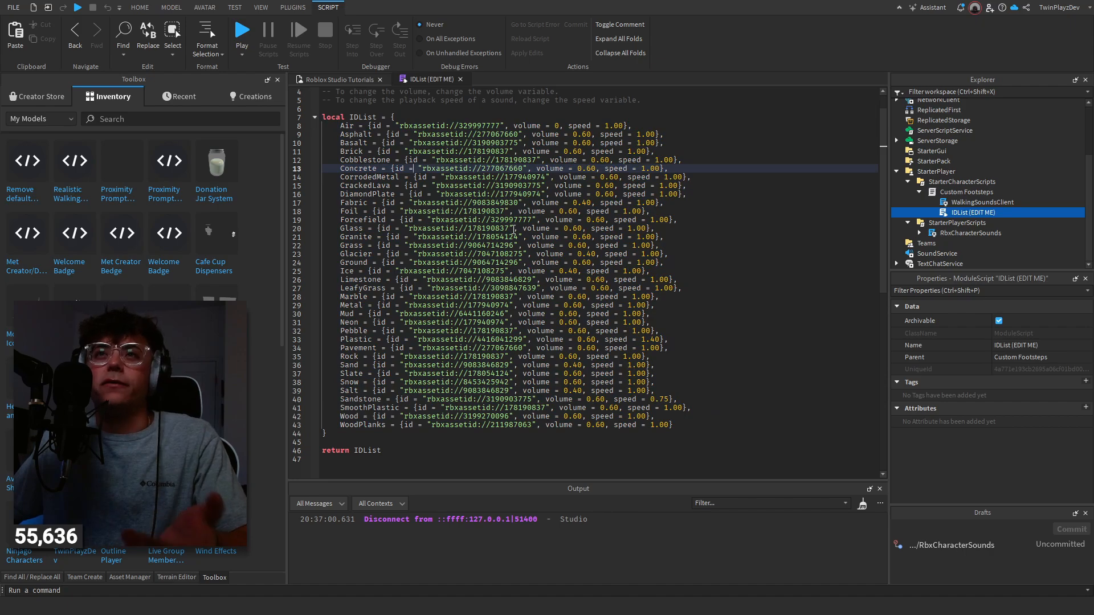
{"action": "double_click", "coordinate": [497, 236]}
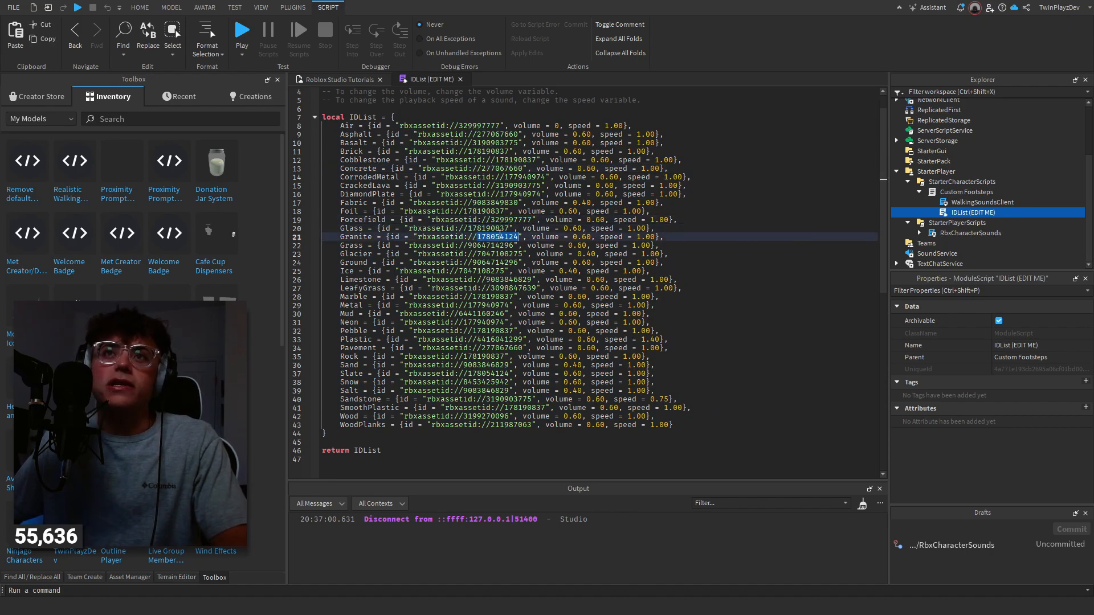
{"action": "left_click", "coordinate": [598, 253]}
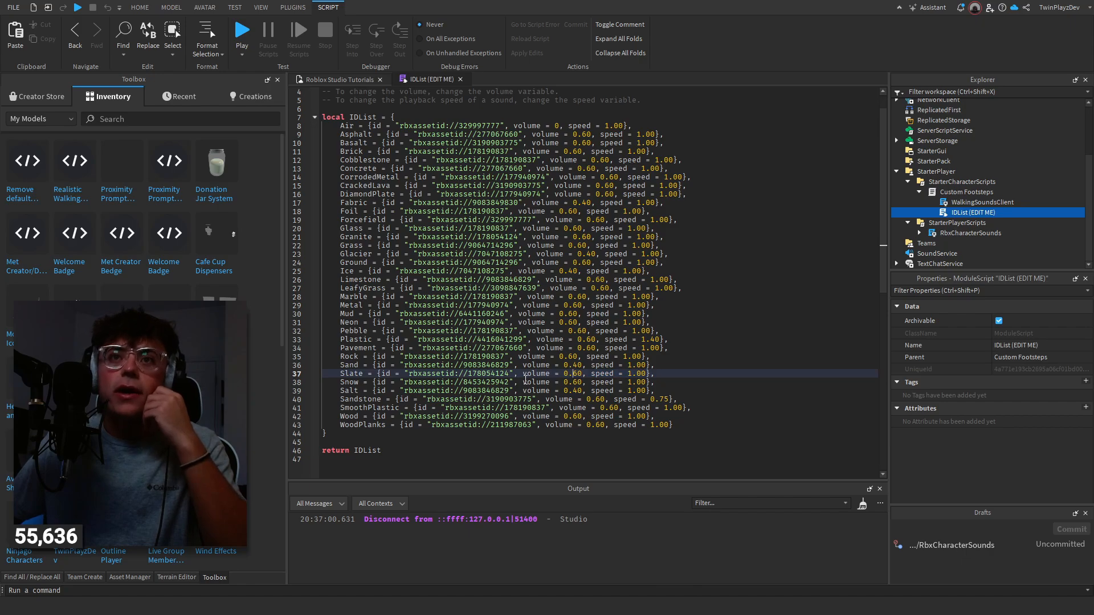
{"action": "left_click", "coordinate": [488, 168]}
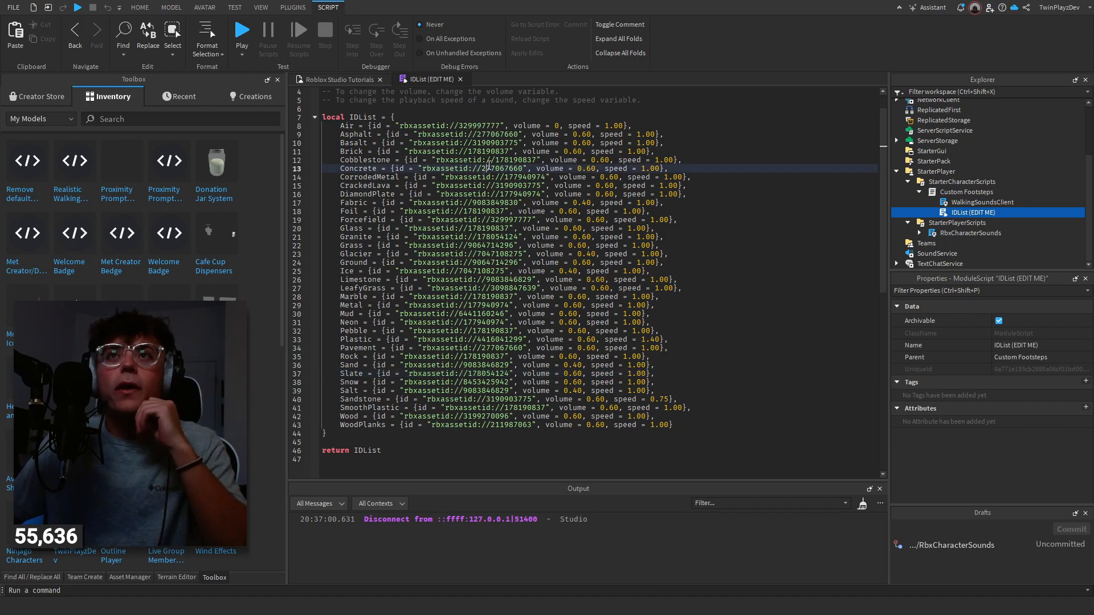
{"action": "left_click", "coordinate": [139, 6]}
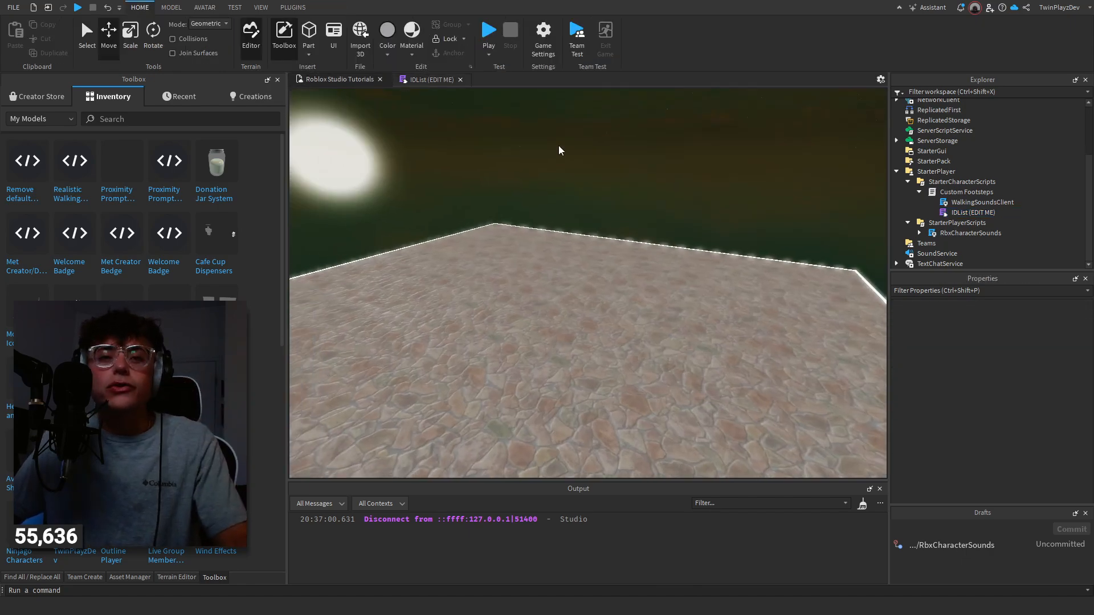
Search Creator Store audio for 'Wood S', preview and insert Wood Footstep 3.
{"action": "left_click", "coordinate": [40, 96]}
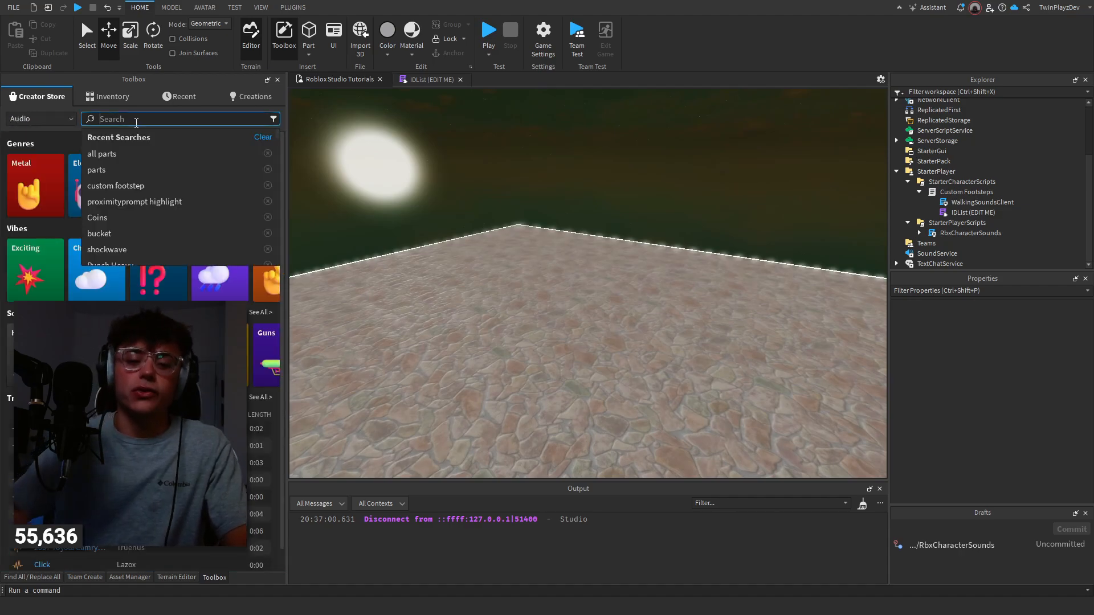
{"action": "type", "text": "Wood Step sound"}
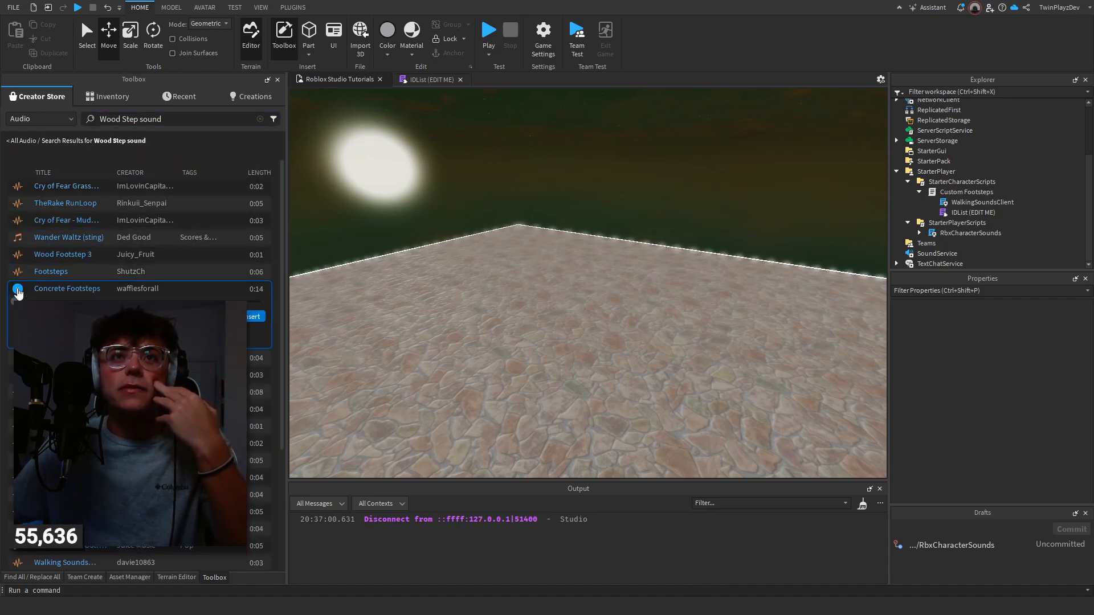
{"action": "left_click", "coordinate": [18, 258]}
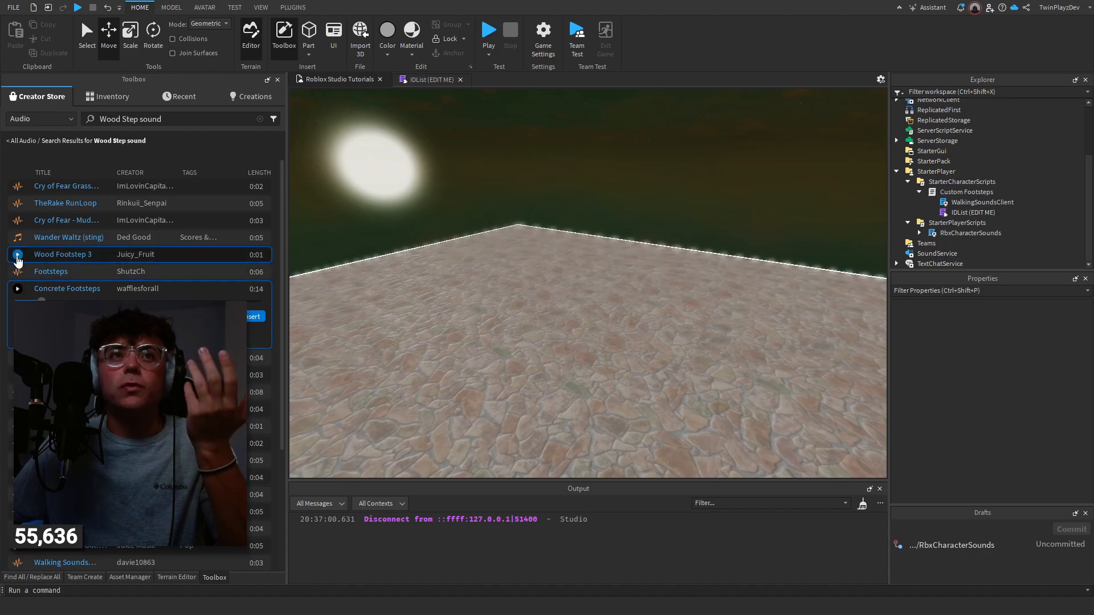
{"action": "left_click", "coordinate": [18, 254]}
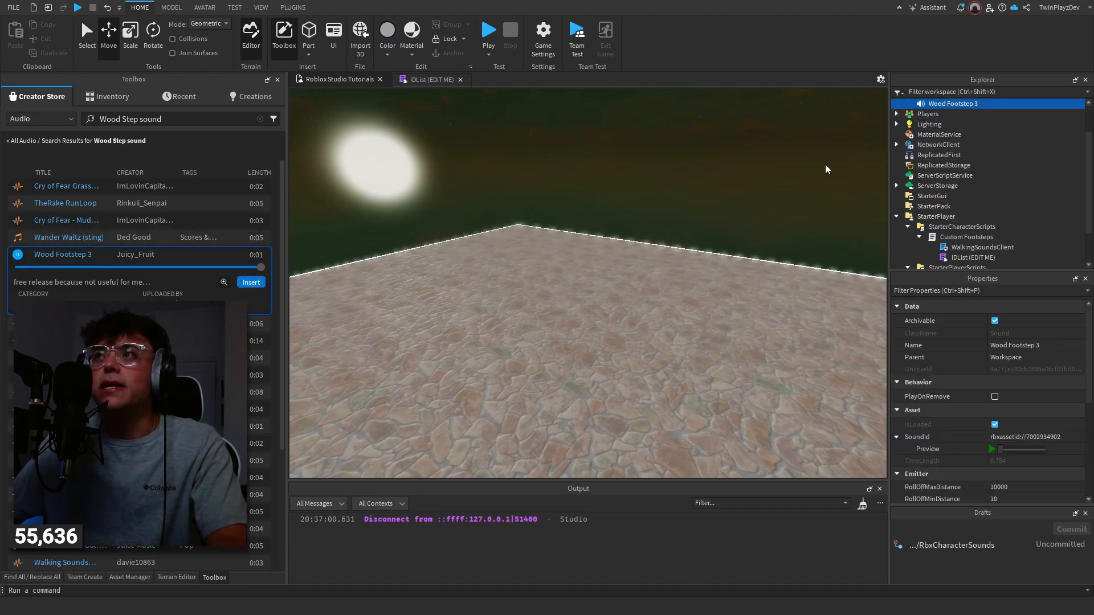
{"action": "left_click", "coordinate": [432, 79]}
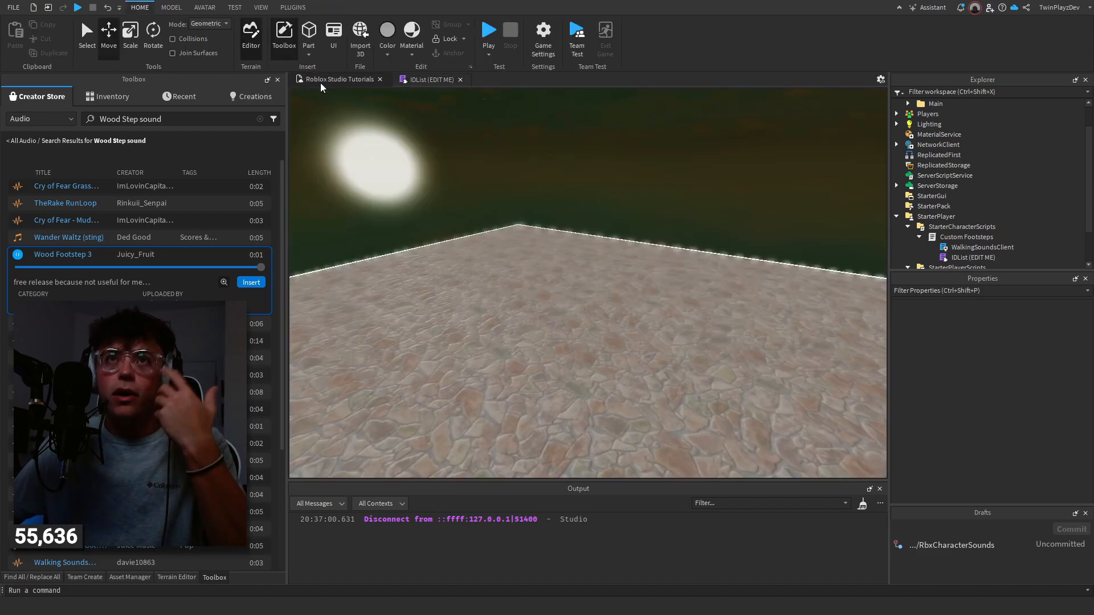
{"action": "left_click", "coordinate": [170, 7]}
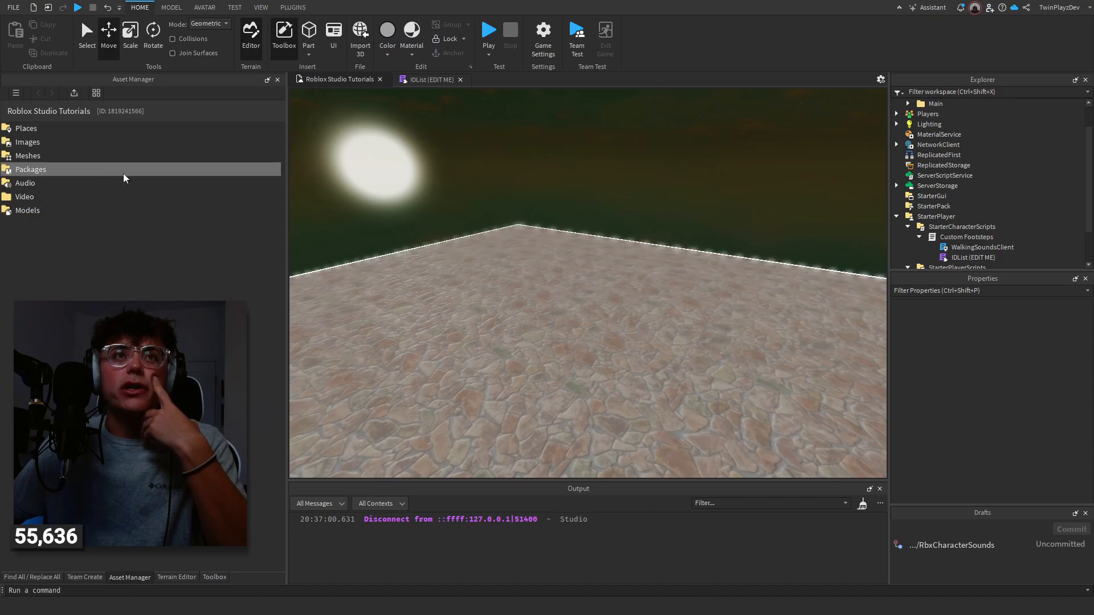
Show the Asset Manager panel from View and view its empty Audio folder.
{"action": "left_click", "coordinate": [171, 7]}
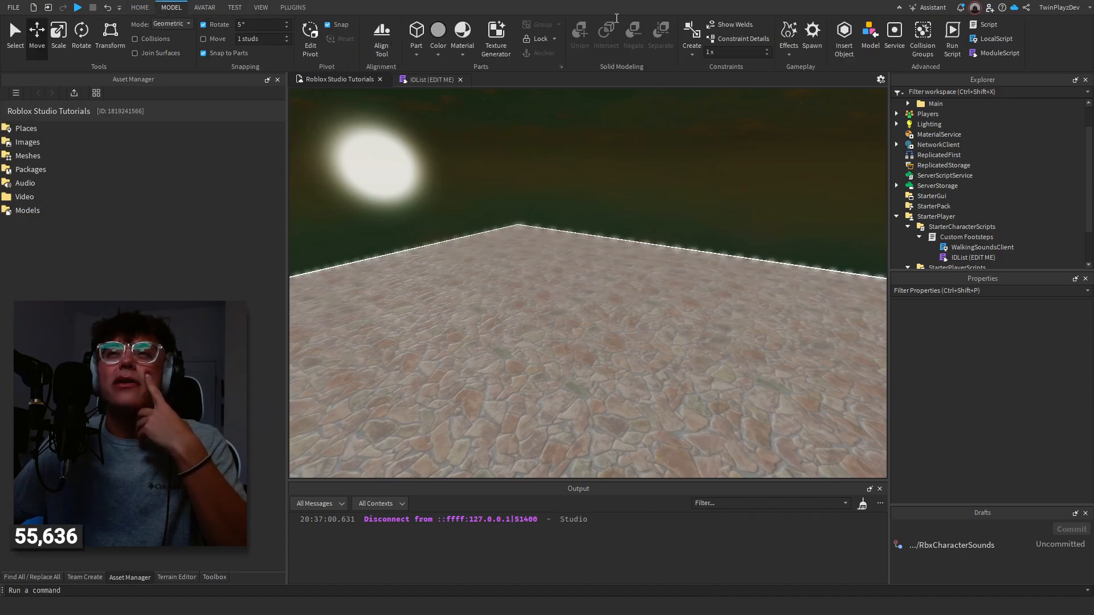
{"action": "left_click", "coordinate": [260, 7]}
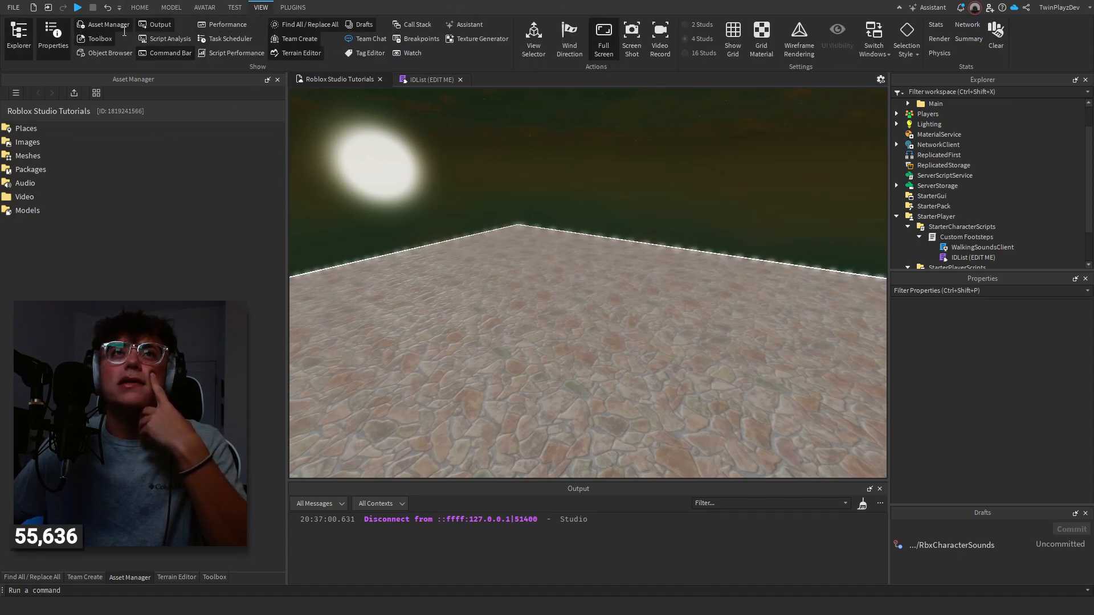
{"action": "left_click", "coordinate": [139, 7]}
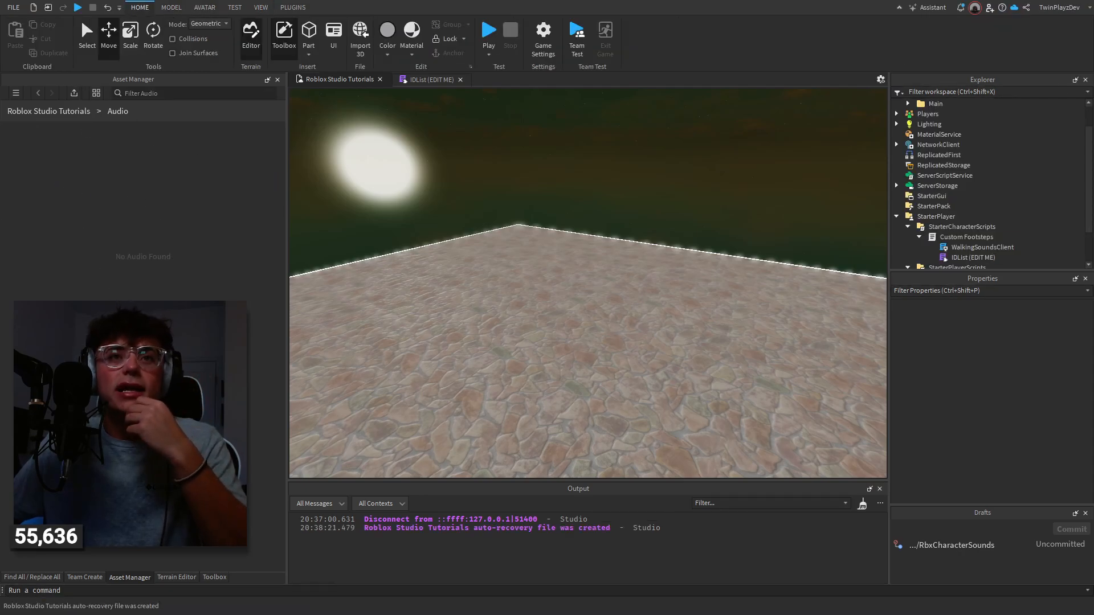
{"action": "left_click", "coordinate": [83, 577]}
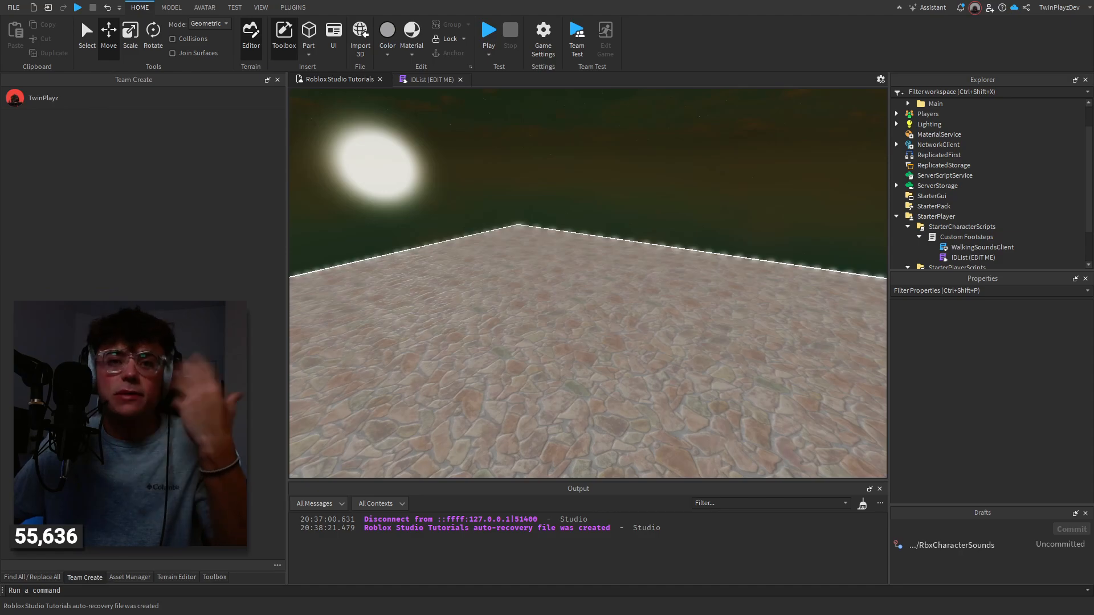
{"action": "left_click", "coordinate": [129, 577]}
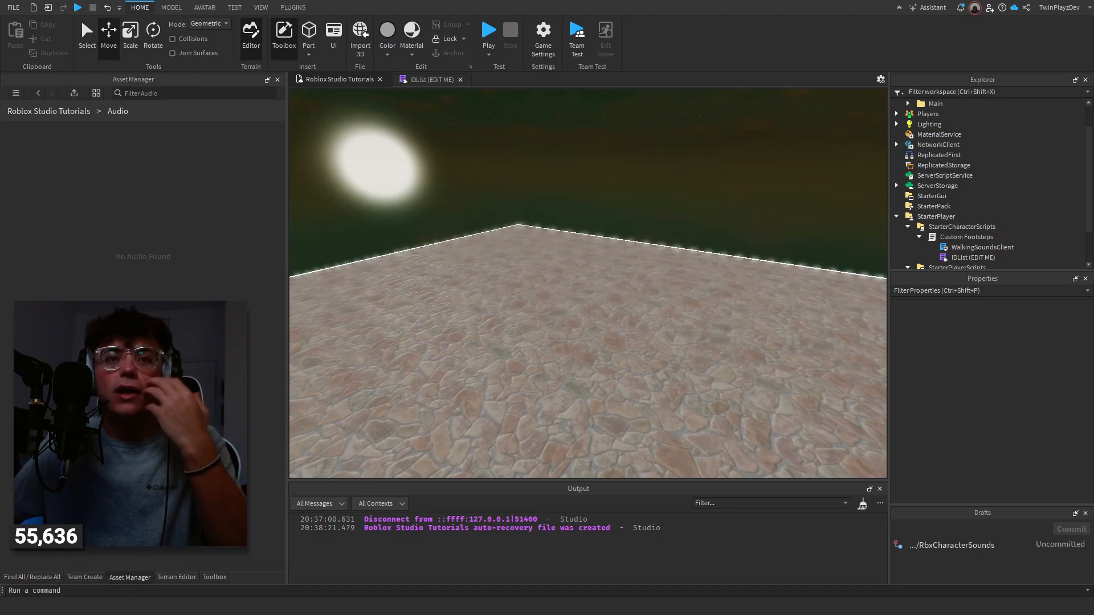
{"action": "mouse_move", "coordinate": [467, 189]}
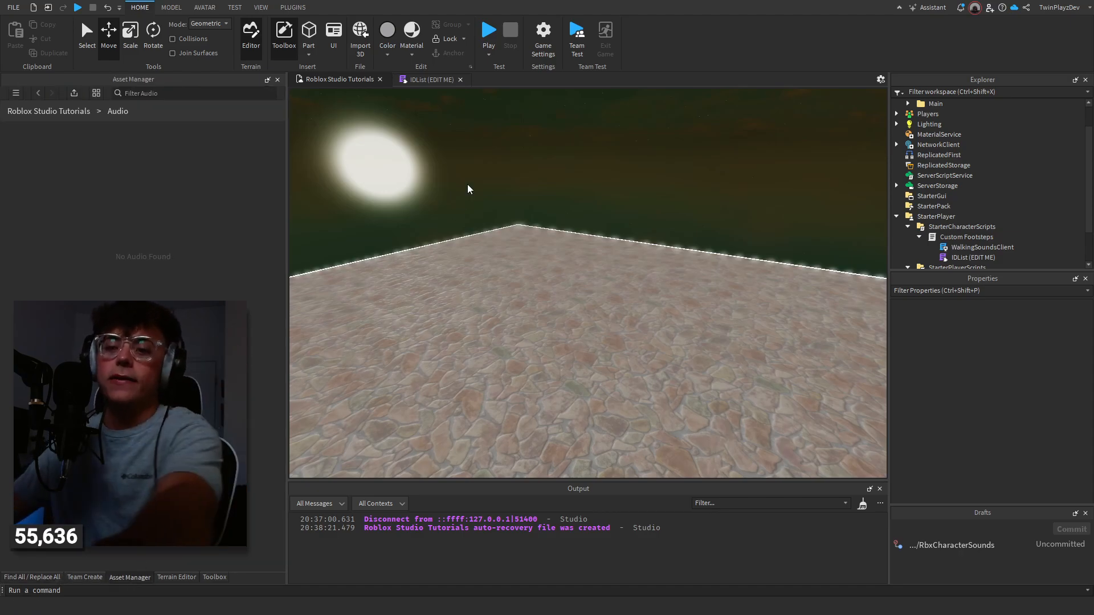